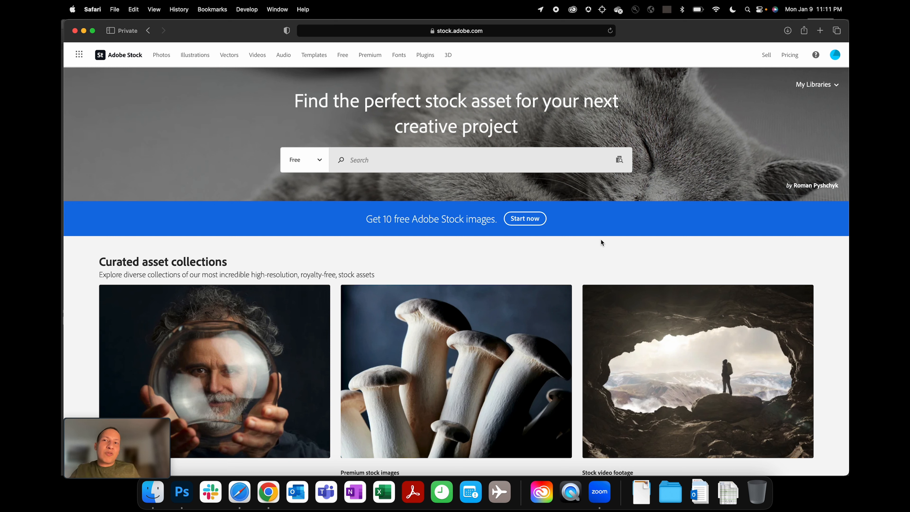
mouse_move(161, 57)
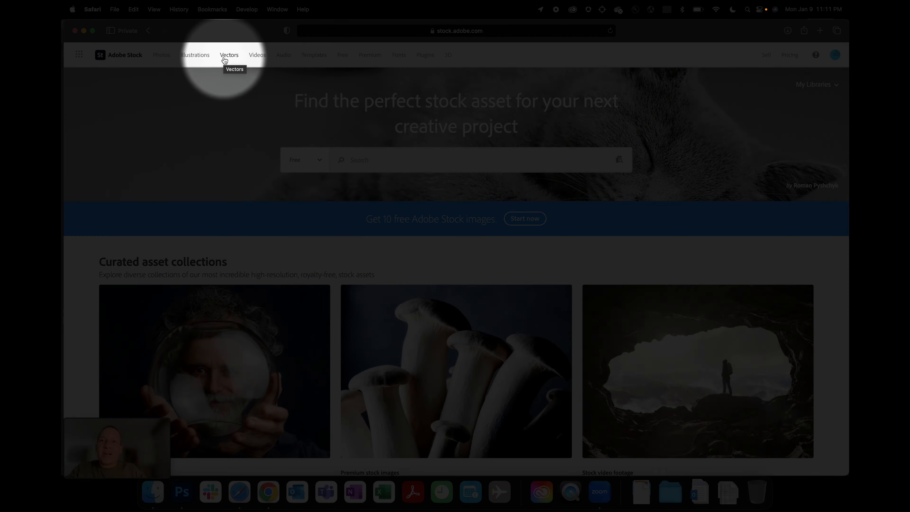
mouse_move(194, 54)
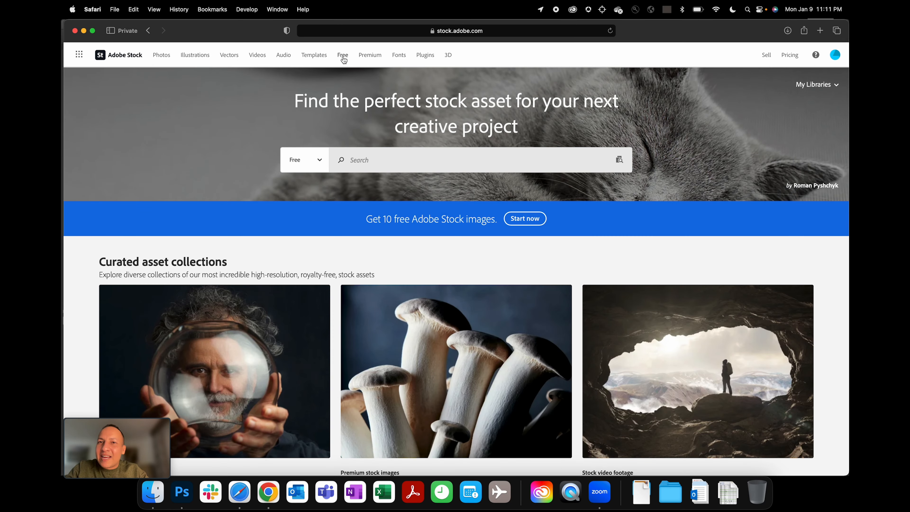
mouse_move(342, 55)
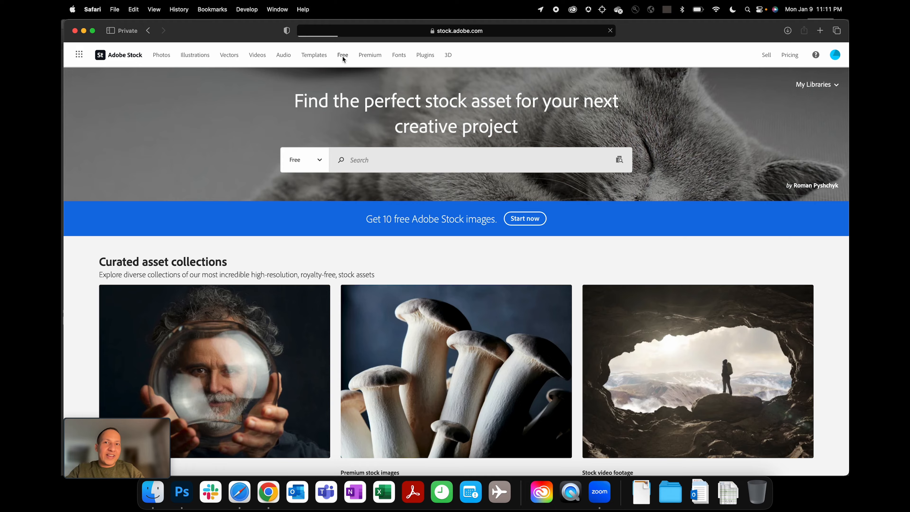
Browse the Free page down through popular free photos, vectors and footage, then back to its top.
left_click(343, 54)
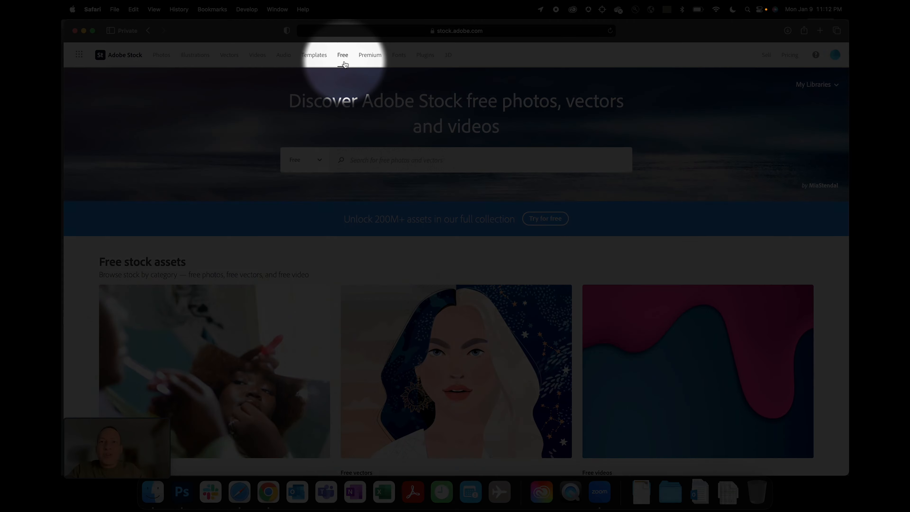
mouse_move(343, 54)
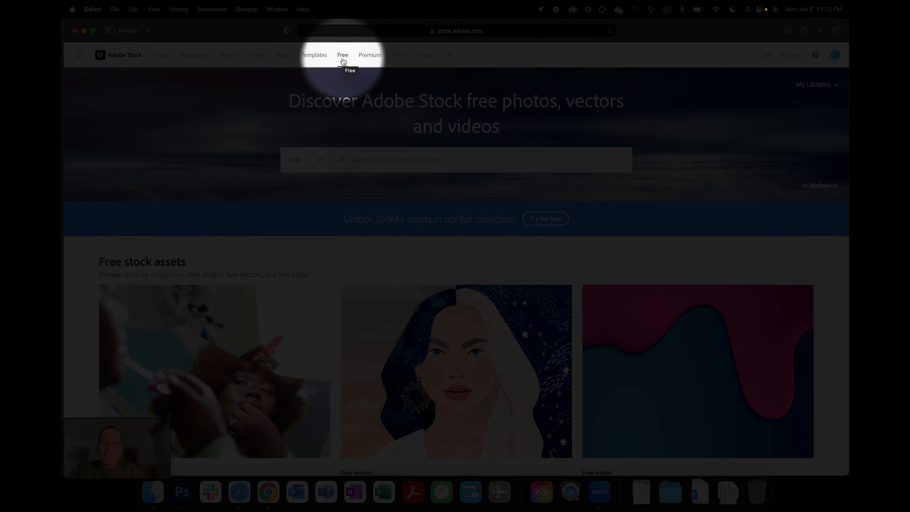
scroll("down", 3)
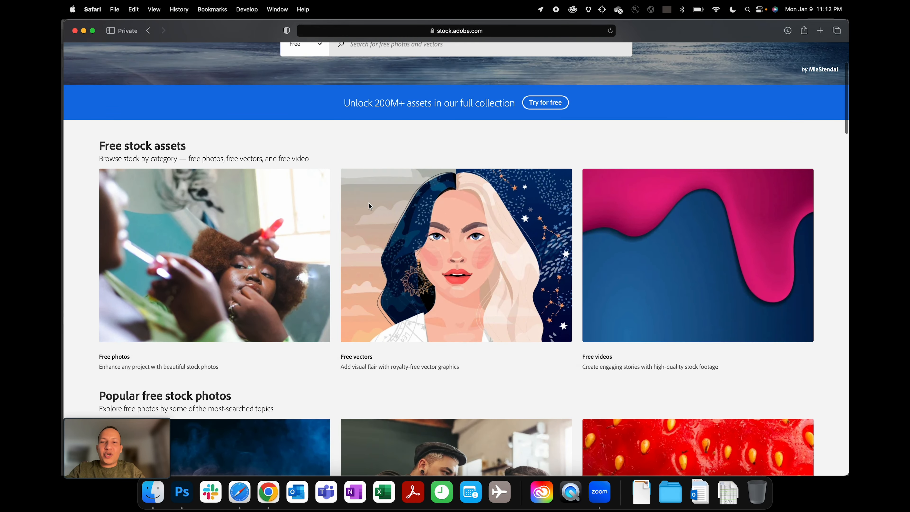
scroll("down", 3)
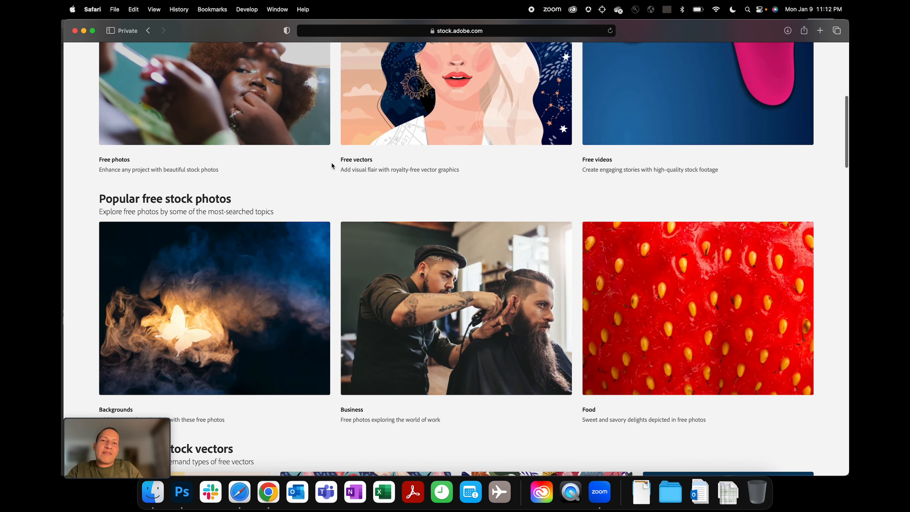
scroll("down", 3)
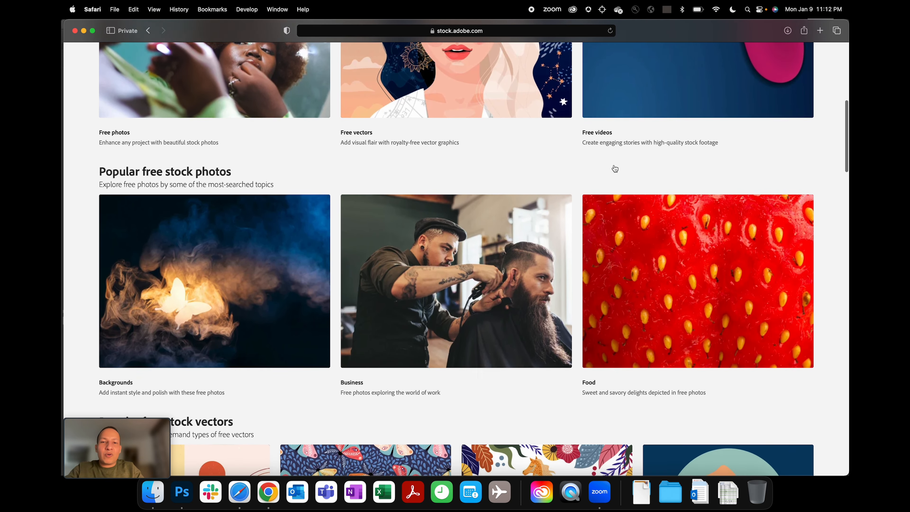
scroll("down", 3)
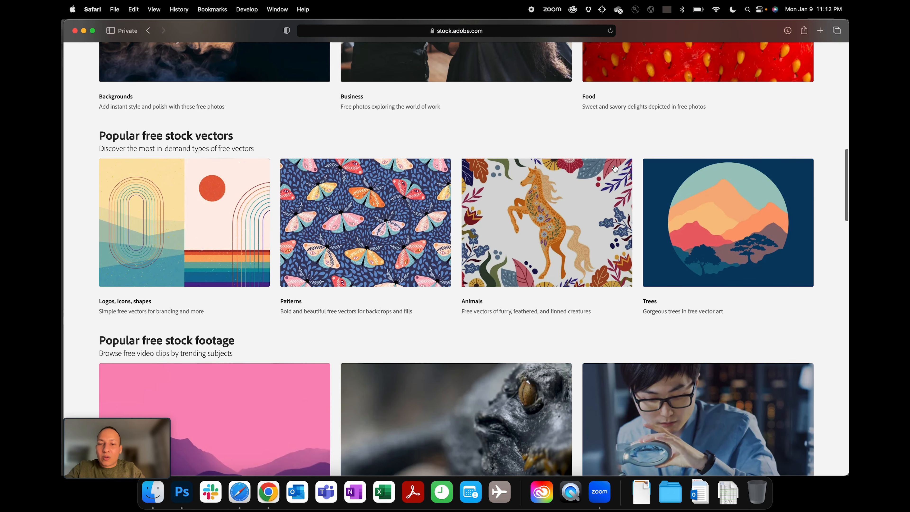
scroll("up", 3)
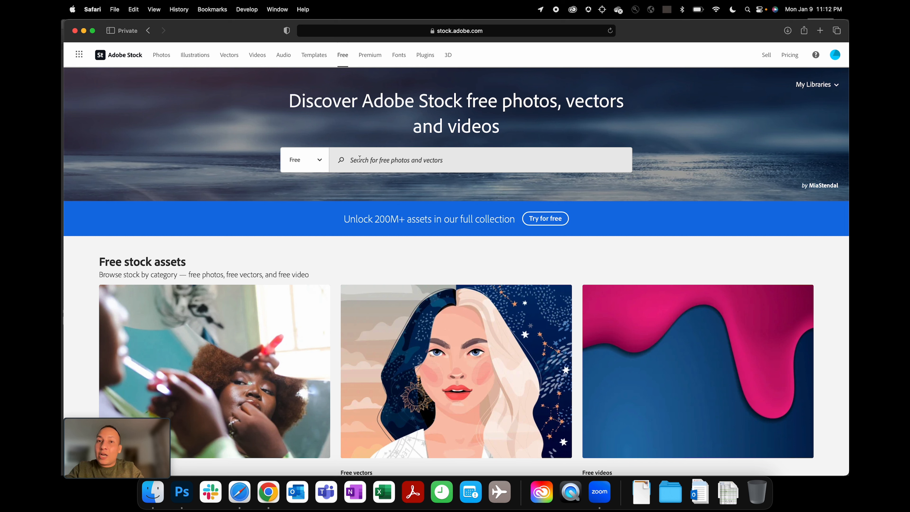
Run the free search and set the Asset type filter to All, listing 920,171 free results.
left_click(457, 31)
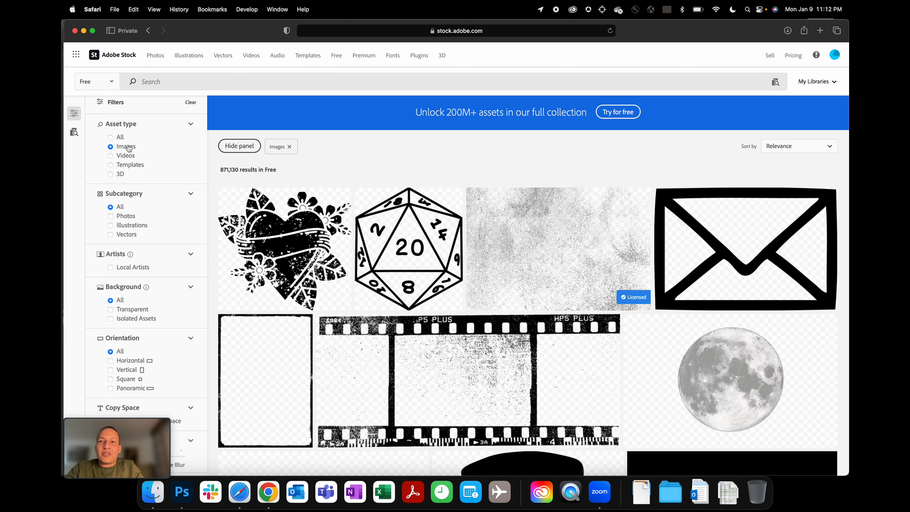
left_click(120, 137)
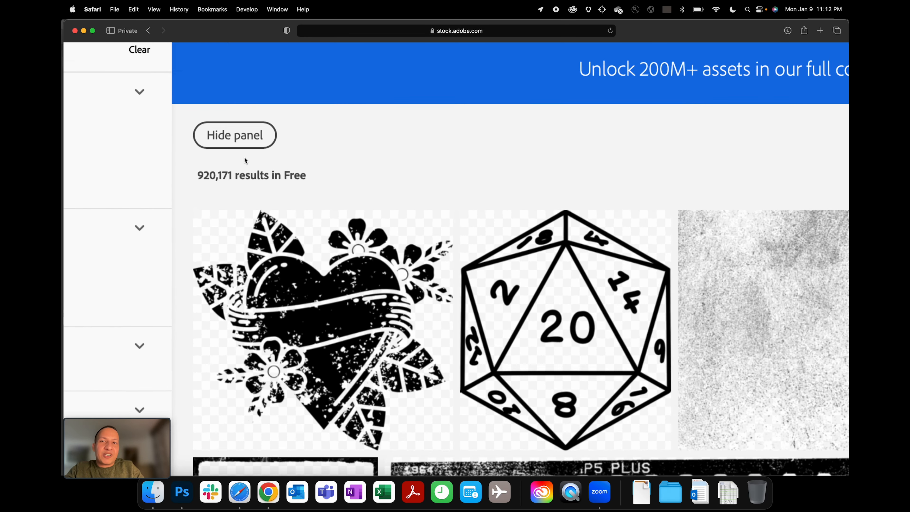
scroll("up", 3)
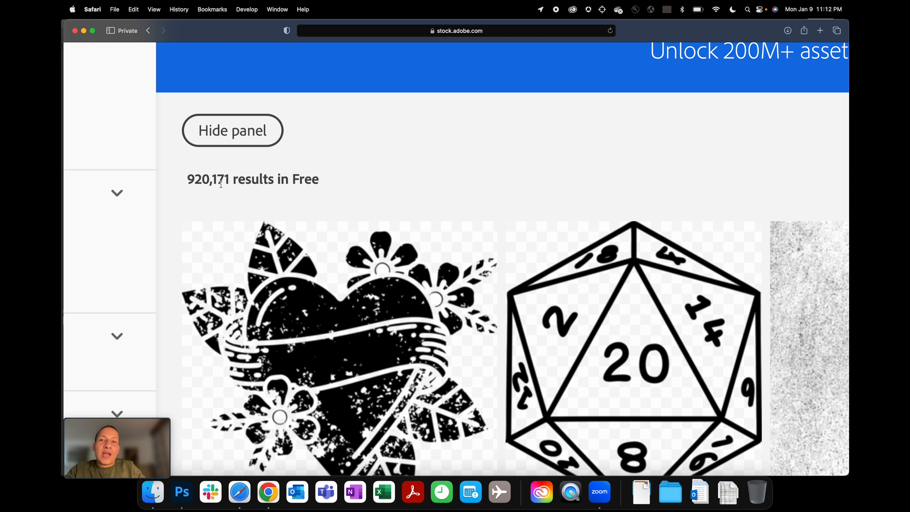
scroll("up", 3)
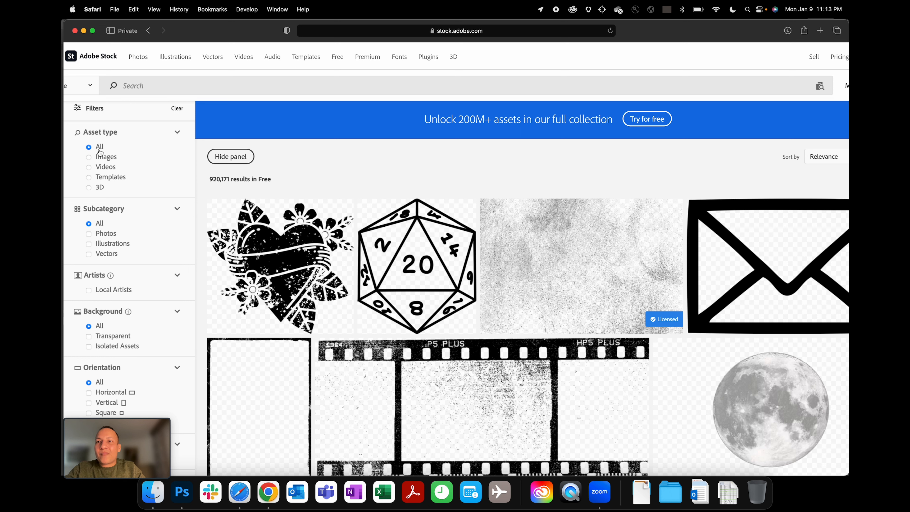
Limit the free results to images, toggling the photos-only subtype on and off again.
left_click(88, 157)
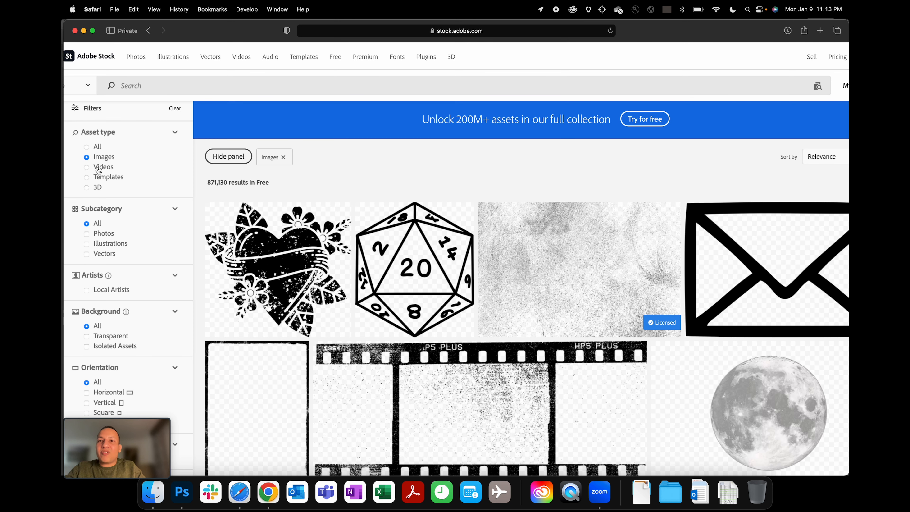
mouse_move(104, 165)
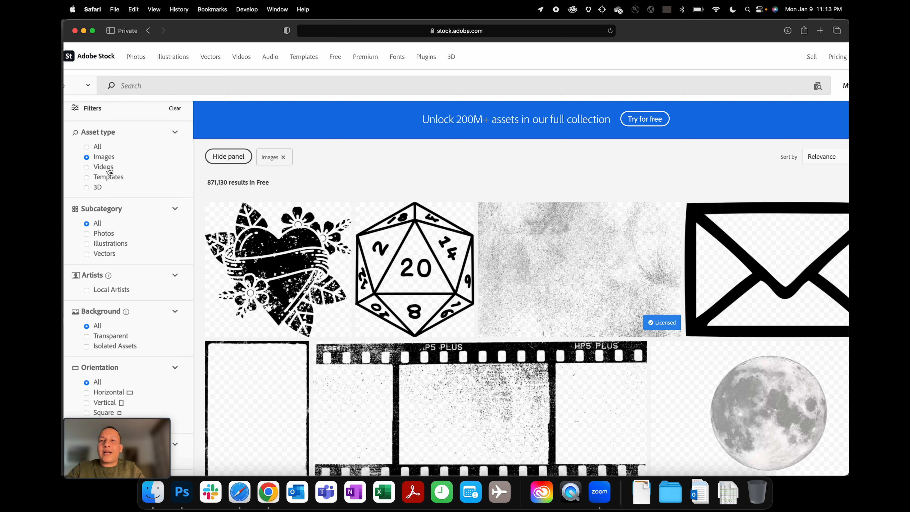
mouse_move(99, 238)
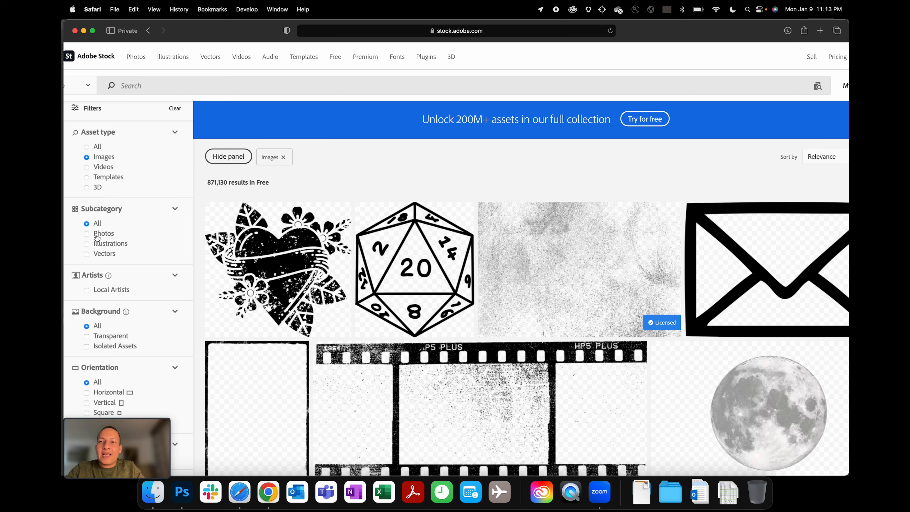
left_click(84, 234)
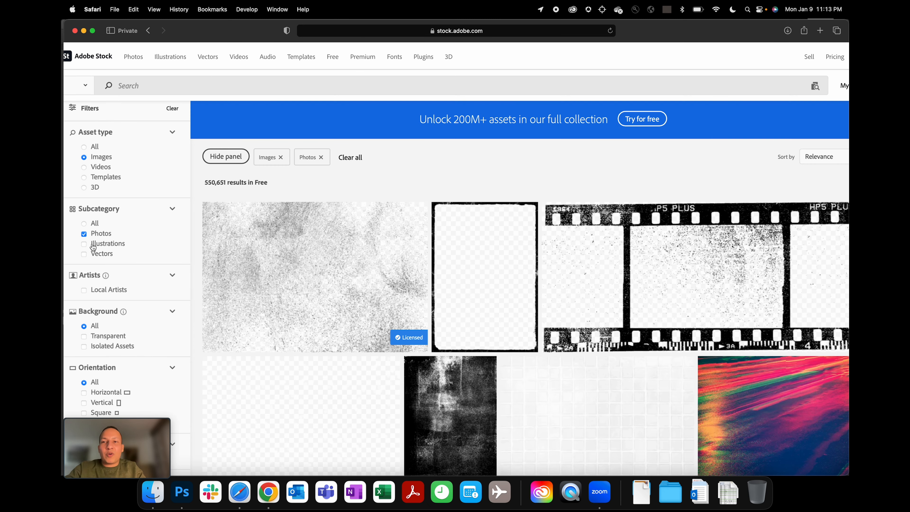
left_click(84, 233)
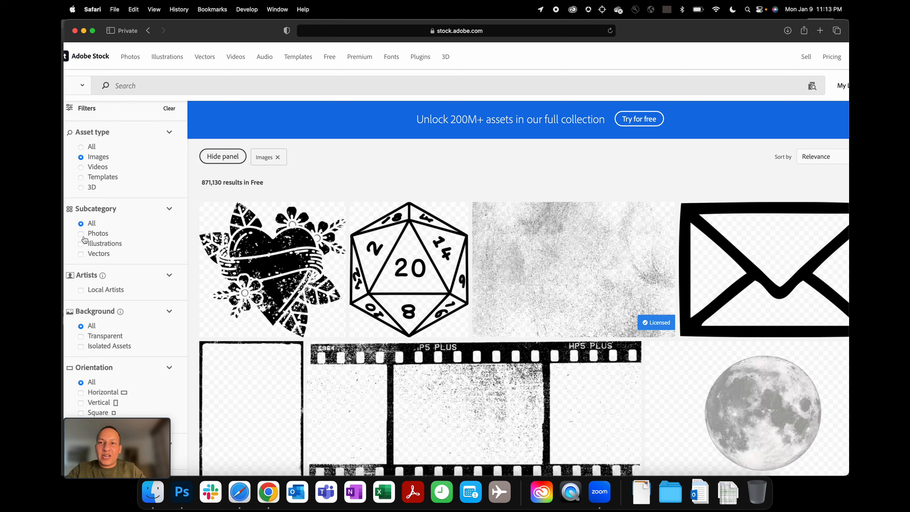
scroll("down", 3)
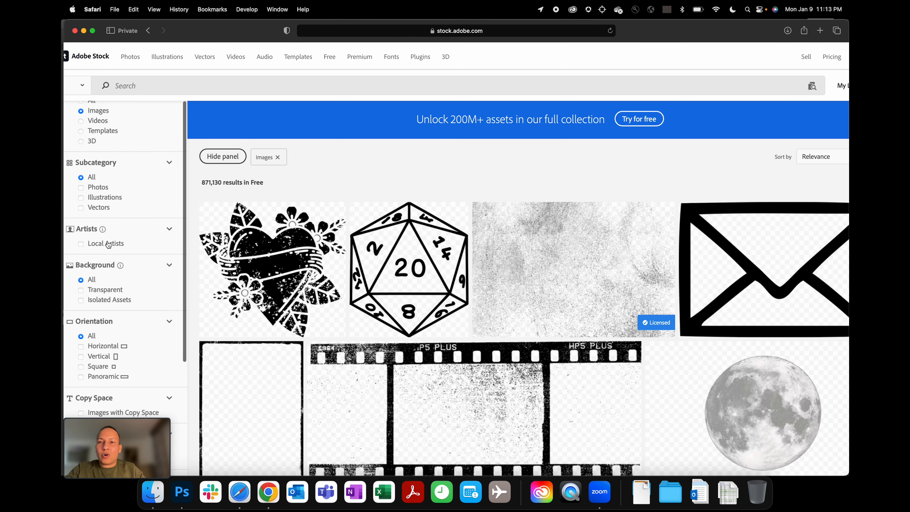
scroll("down", 3)
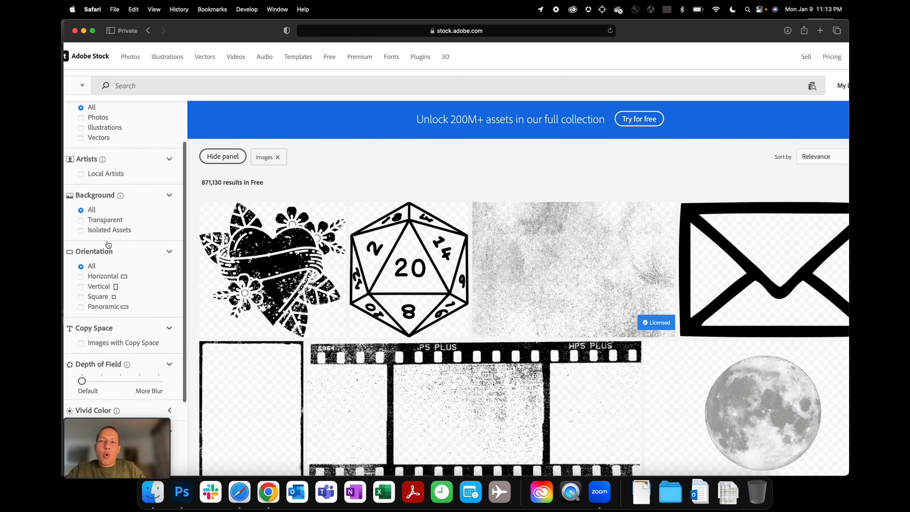
scroll("down", 3)
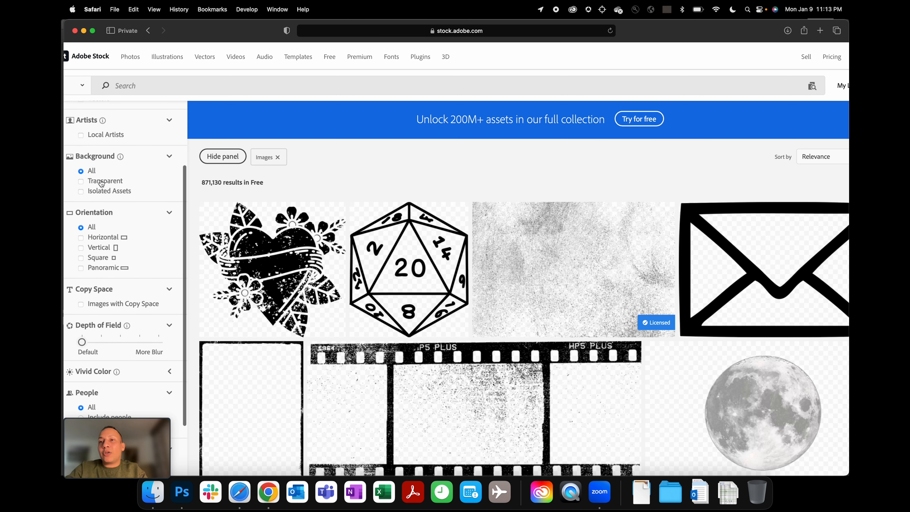
Filter to transparent-background, horizontal images with copy space.
left_click(80, 181)
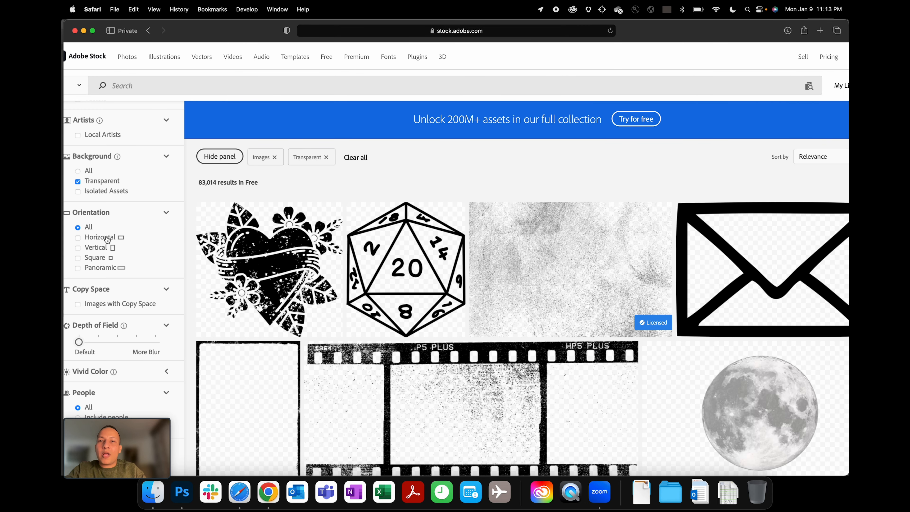
left_click(74, 237)
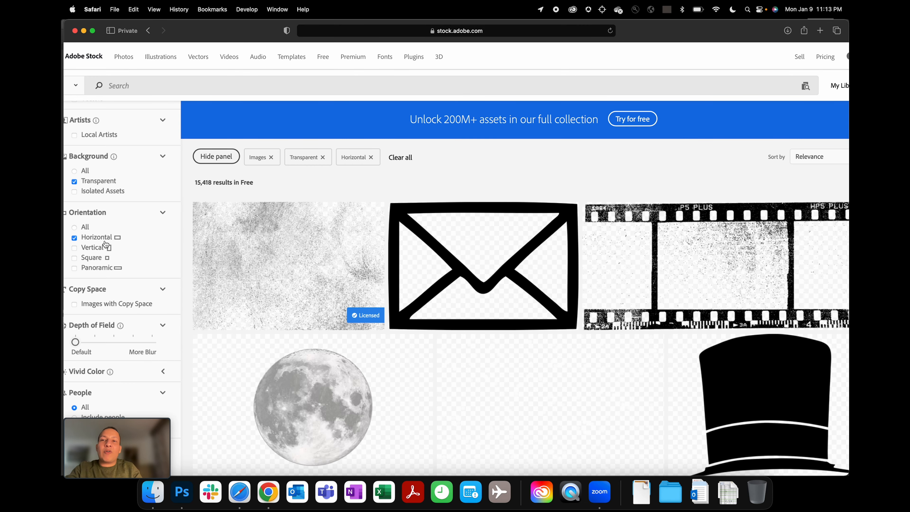
scroll("down", 3)
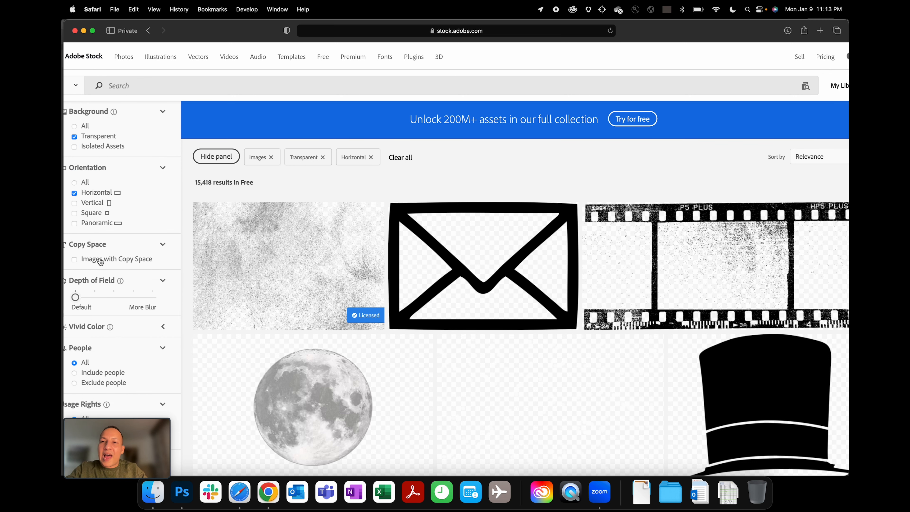
left_click(71, 259)
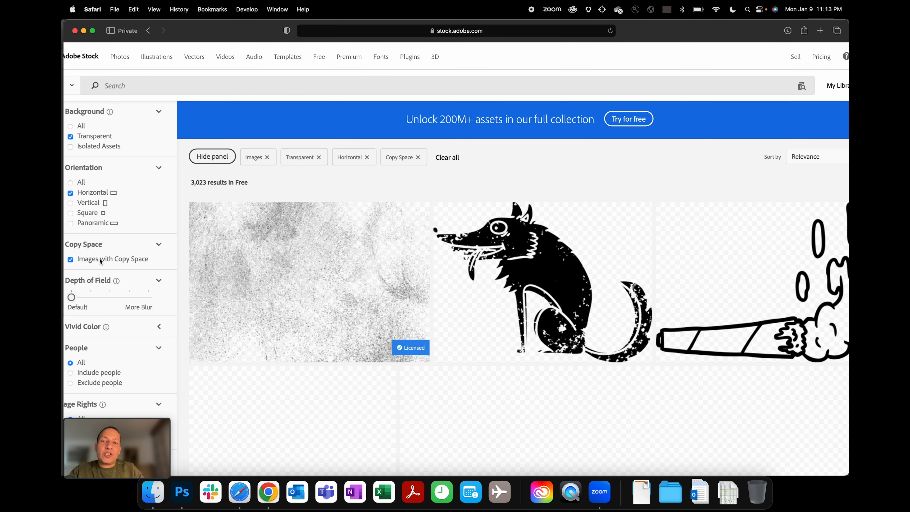
scroll("down", 3)
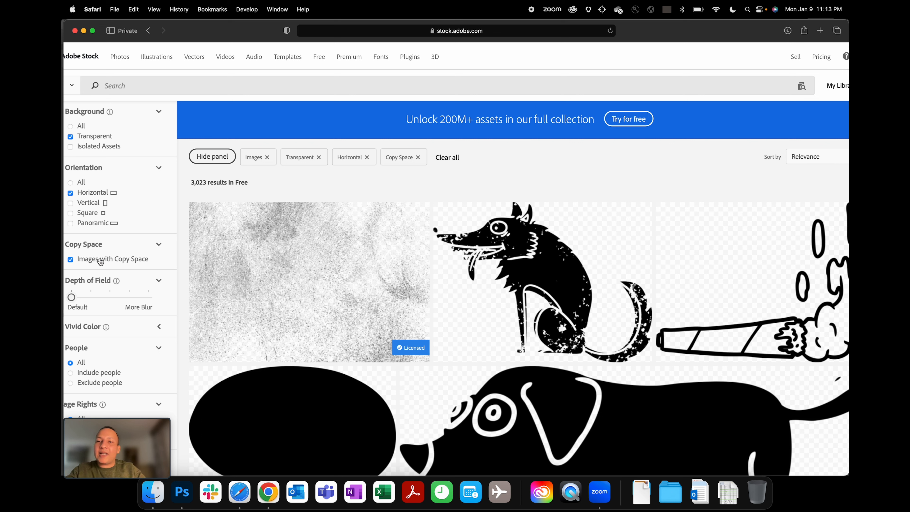
scroll("down", 3)
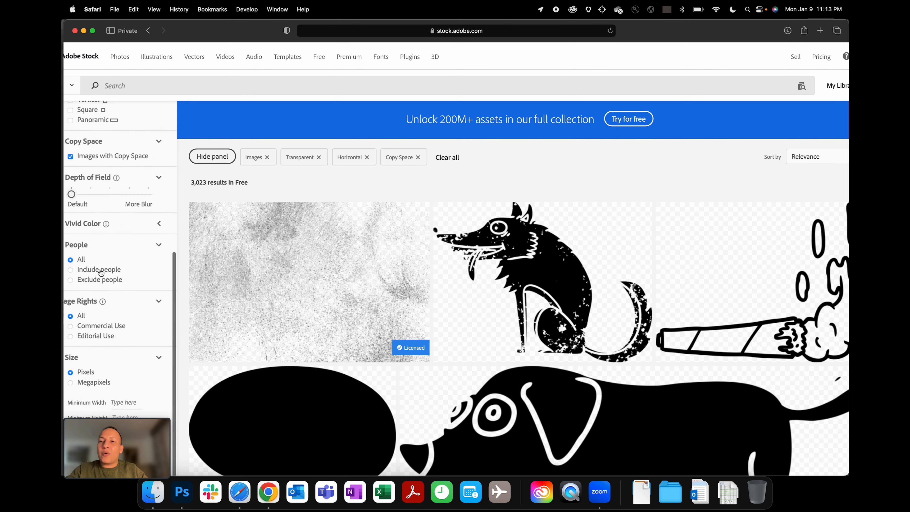
scroll("down", 3)
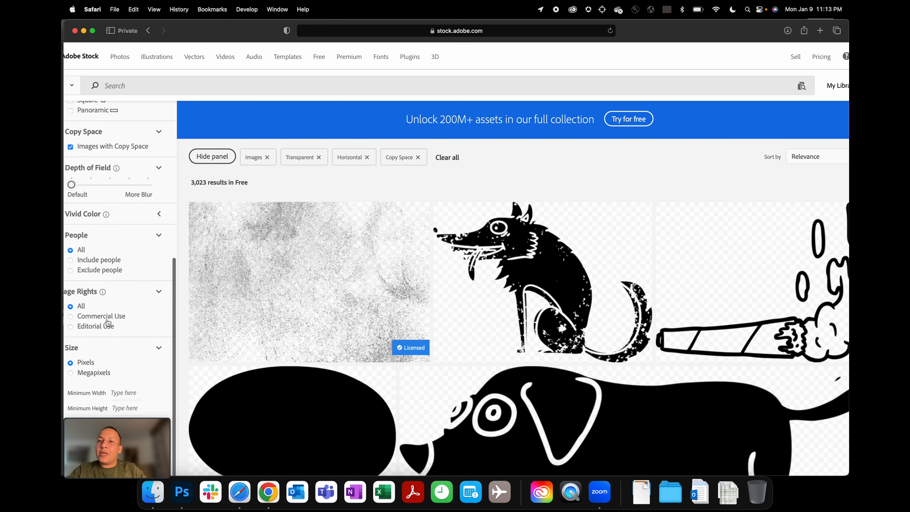
scroll("up", 3)
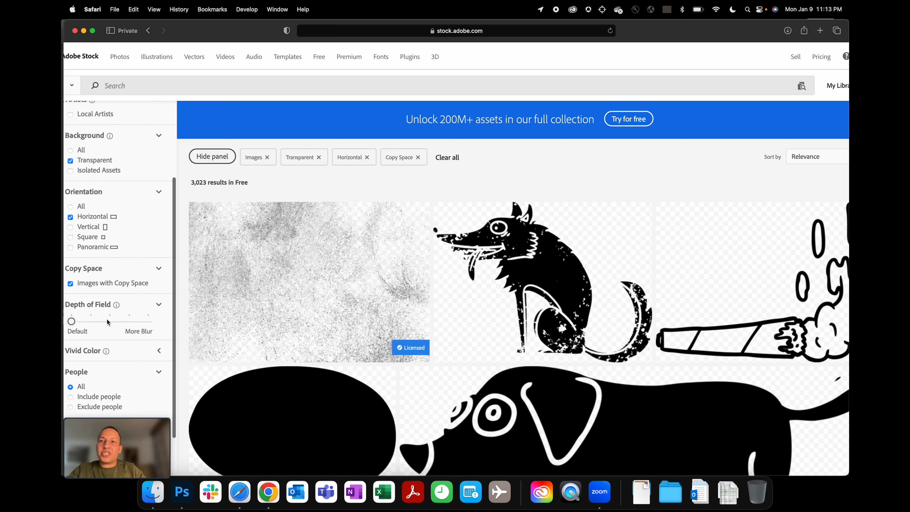
scroll("up", 3)
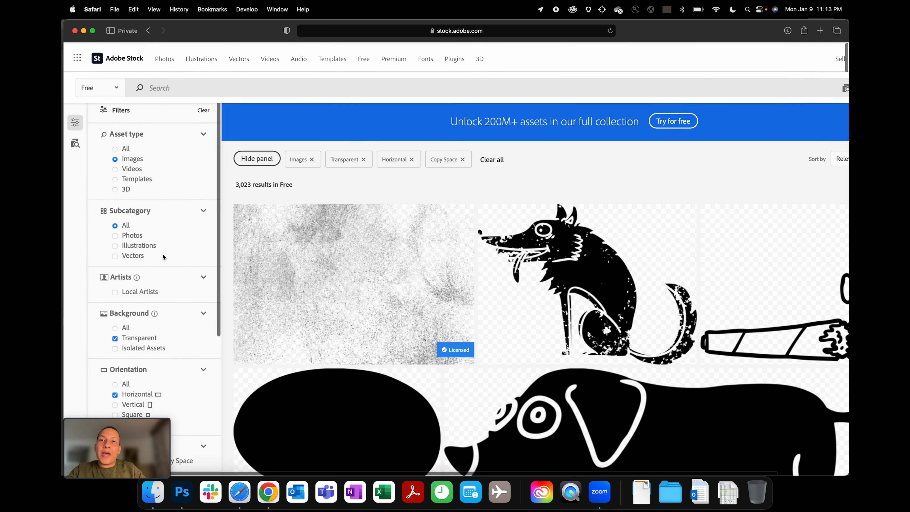
scroll("up", 3)
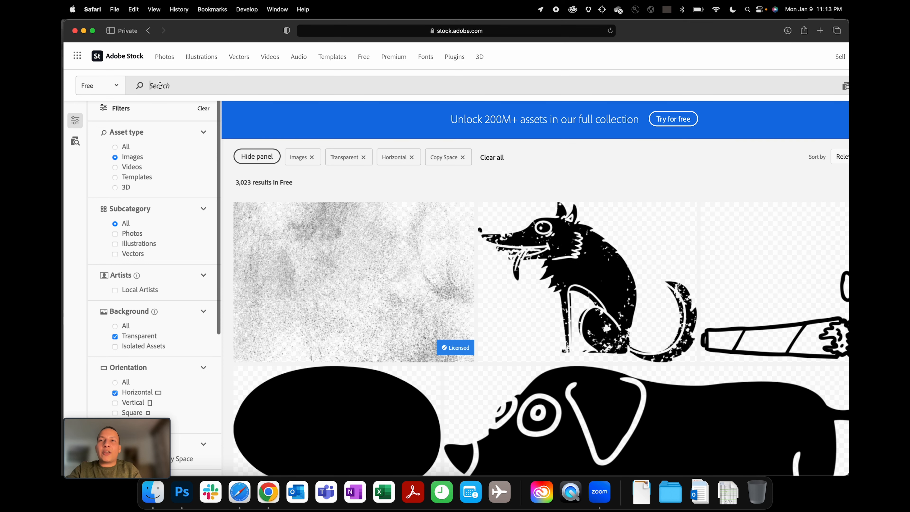
Search the filtered free results for 'couple dancing', then switch to the flyer in Photoshop.
type("happy ch")
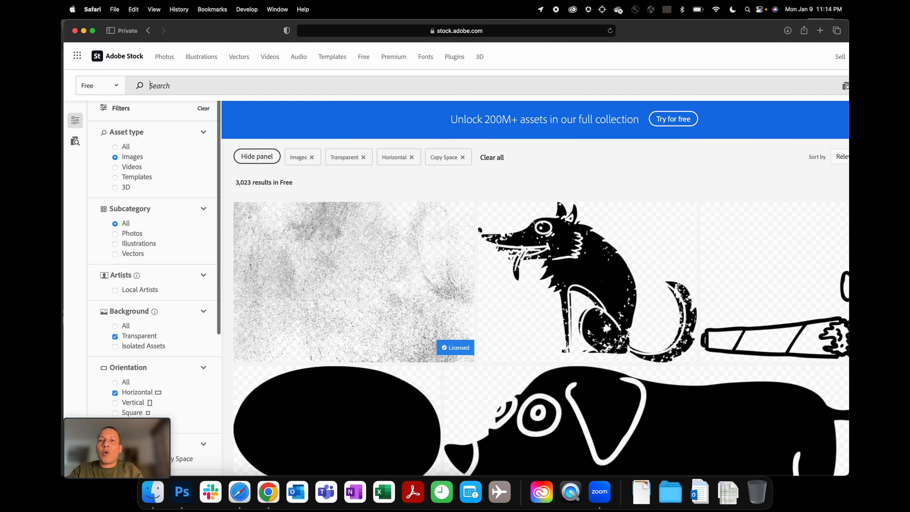
type("couple dan")
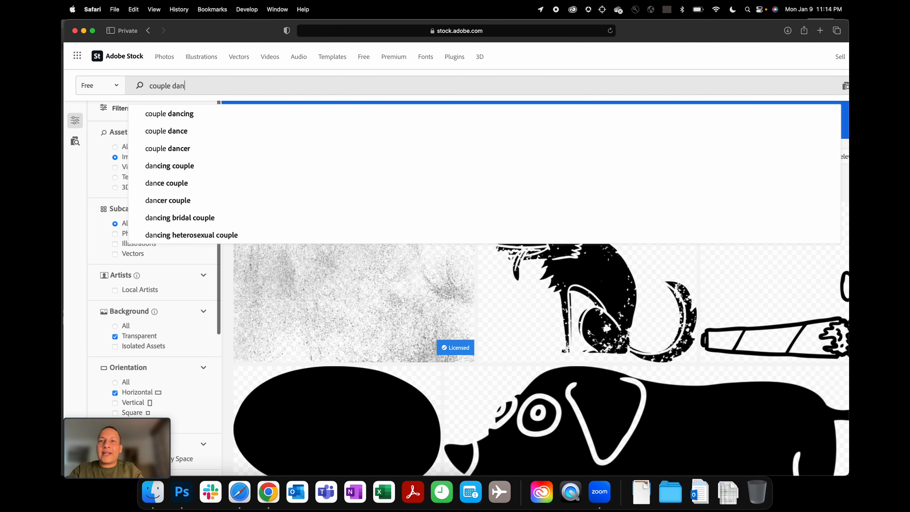
left_click(169, 114)
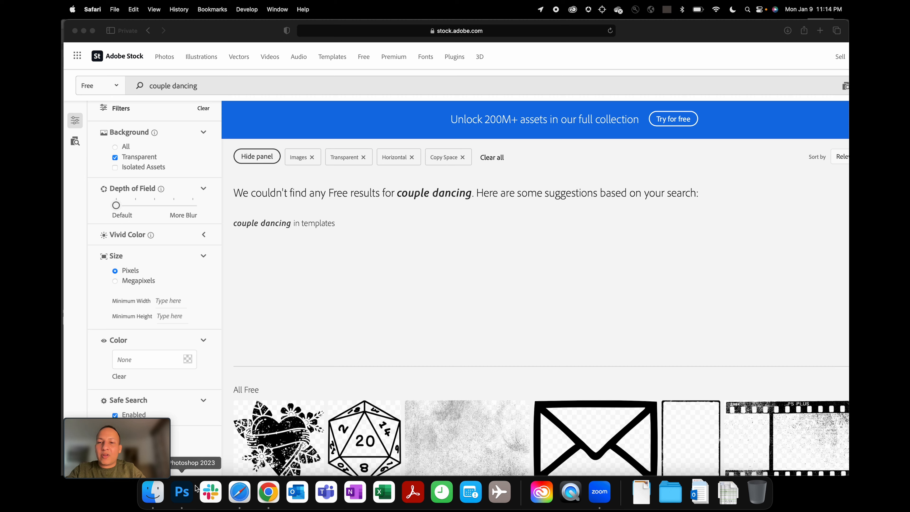
left_click(182, 492)
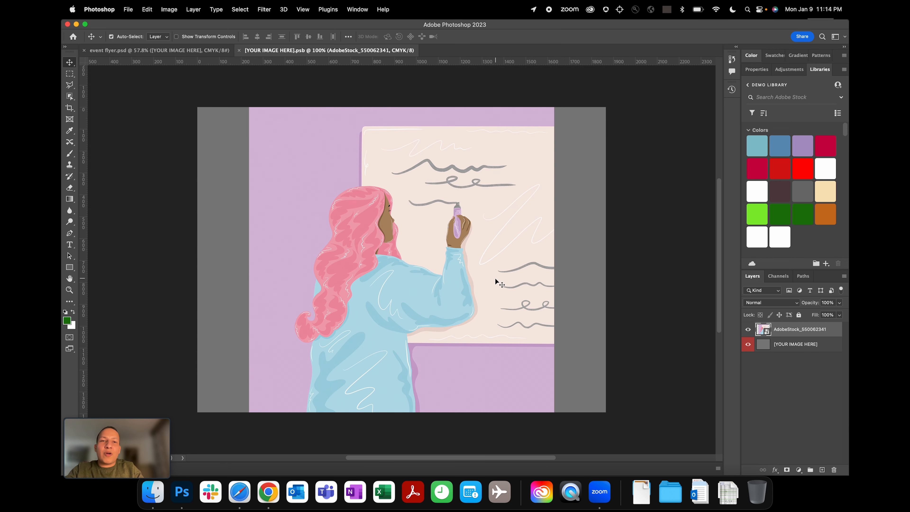
Return from Photoshop to the couple dancing search in Safari.
left_click(238, 492)
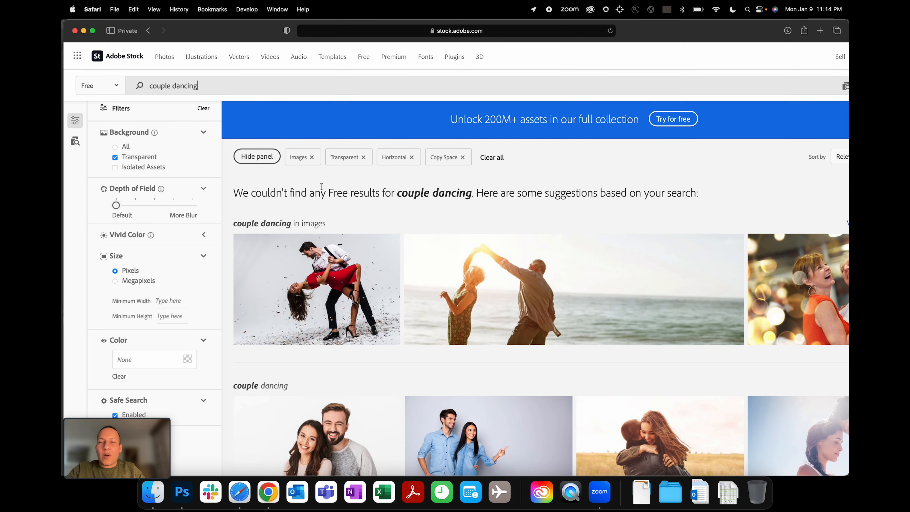
mouse_move(458, 210)
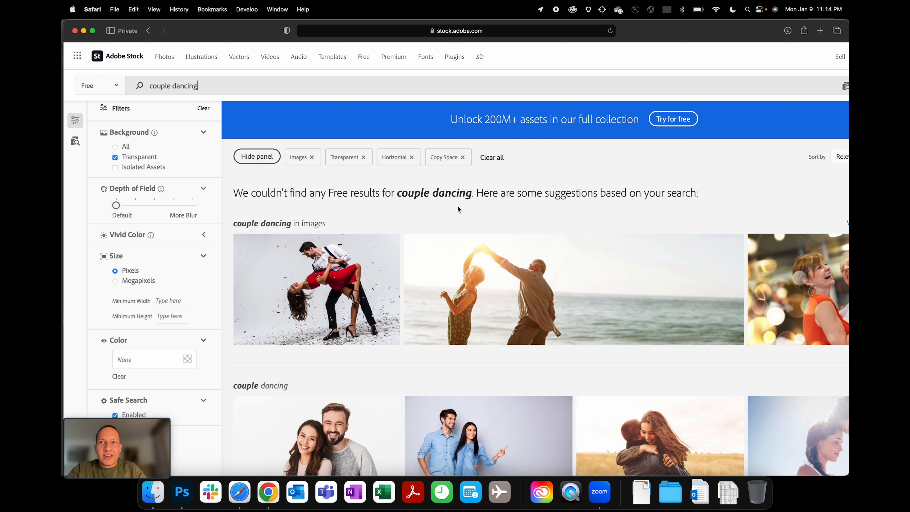
mouse_move(432, 191)
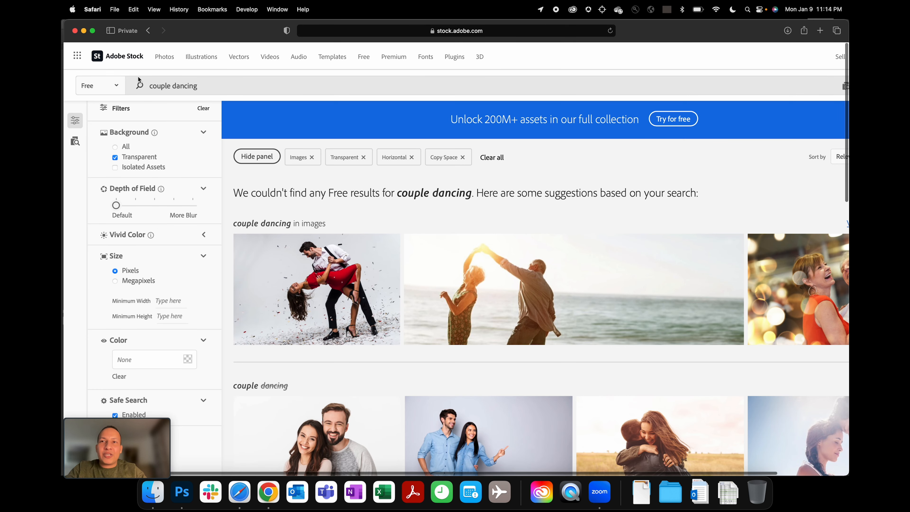
mouse_move(133, 85)
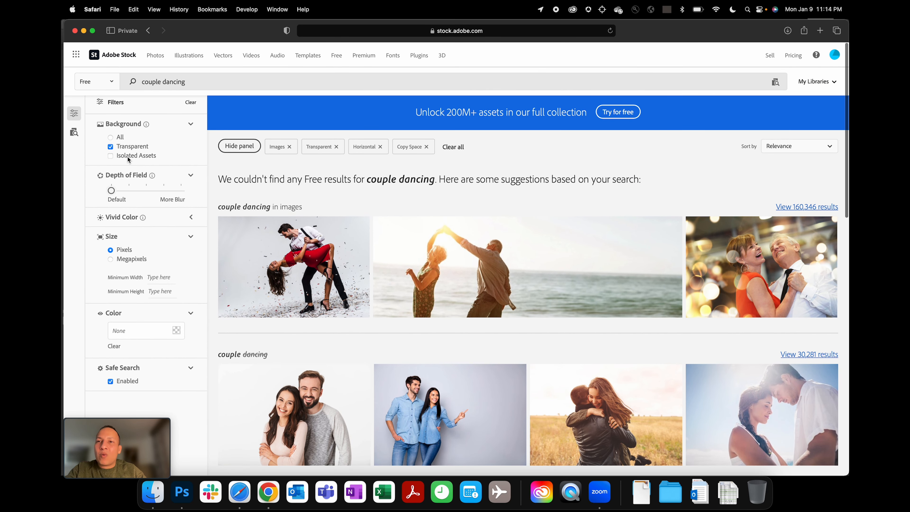
mouse_move(339, 55)
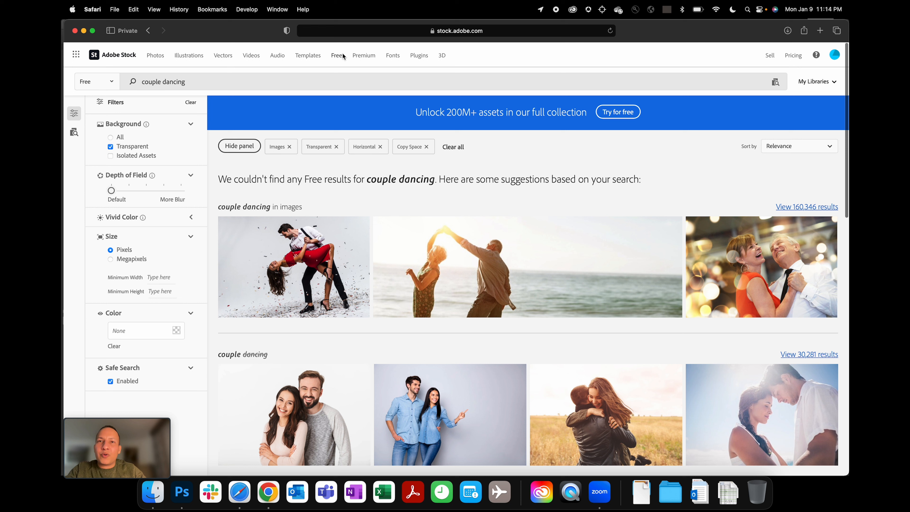
Search the Free page for 'couple dancing'.
left_click(342, 55)
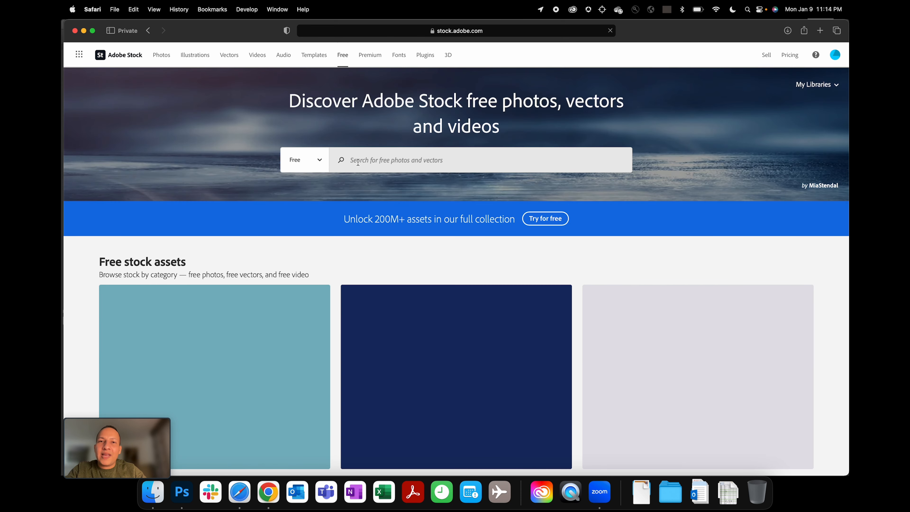
type("couple danci")
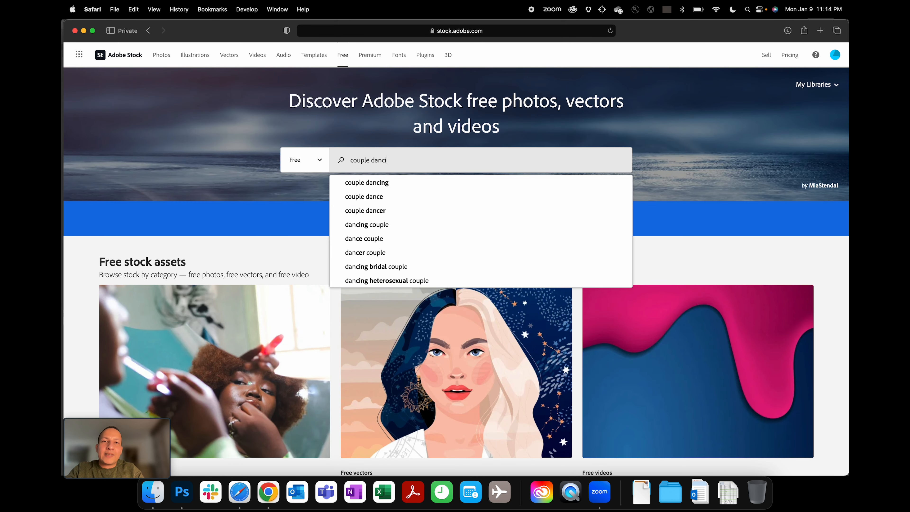
left_click(367, 182)
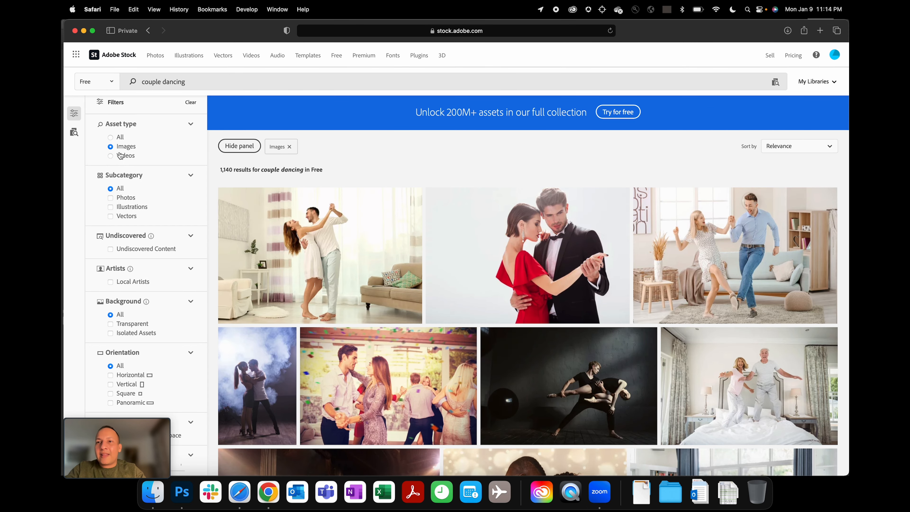
Try the video results, then switch back to images limited to photos only.
left_click(111, 155)
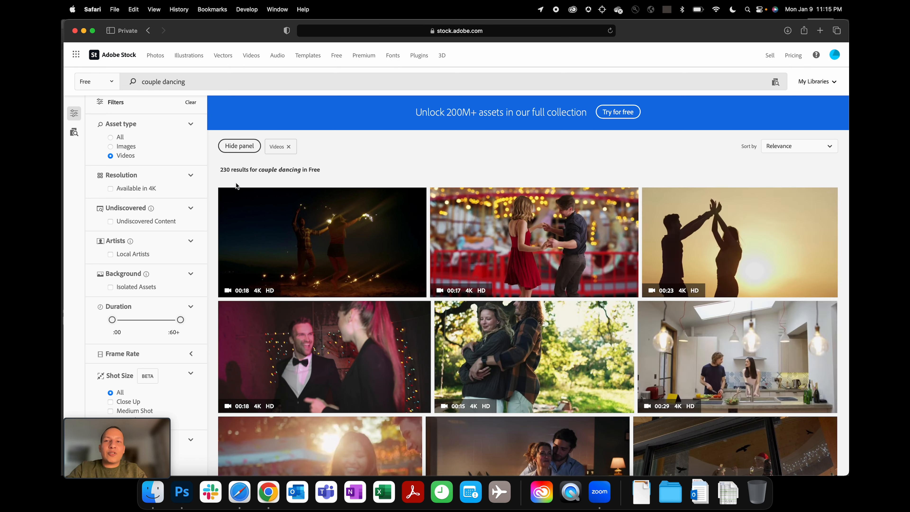
mouse_move(237, 176)
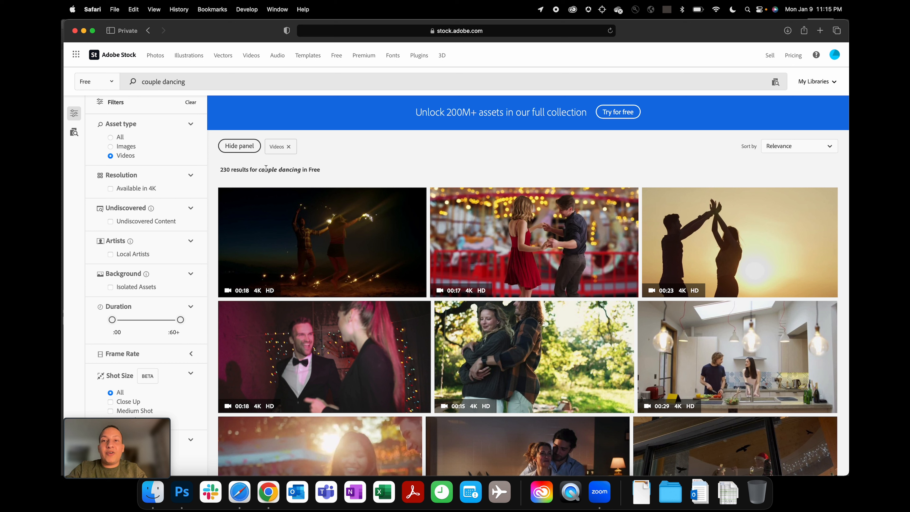
double_click(275, 170)
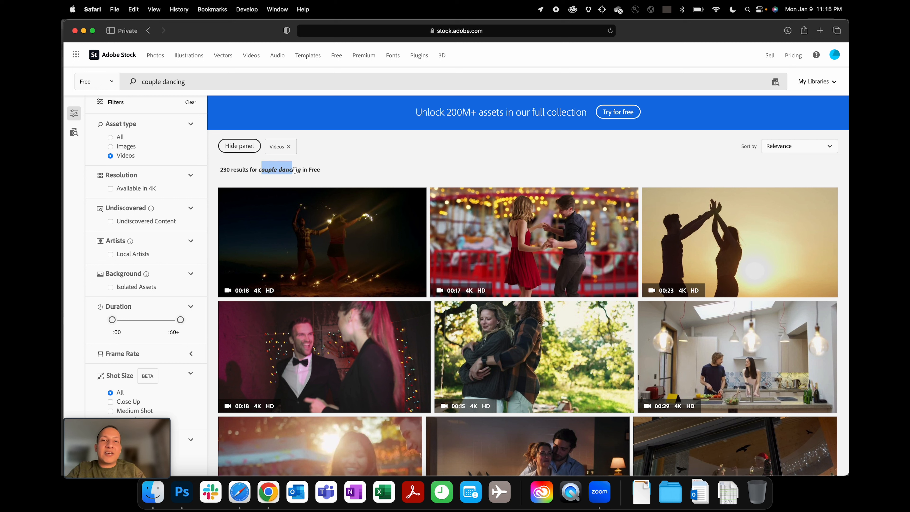
left_click(115, 146)
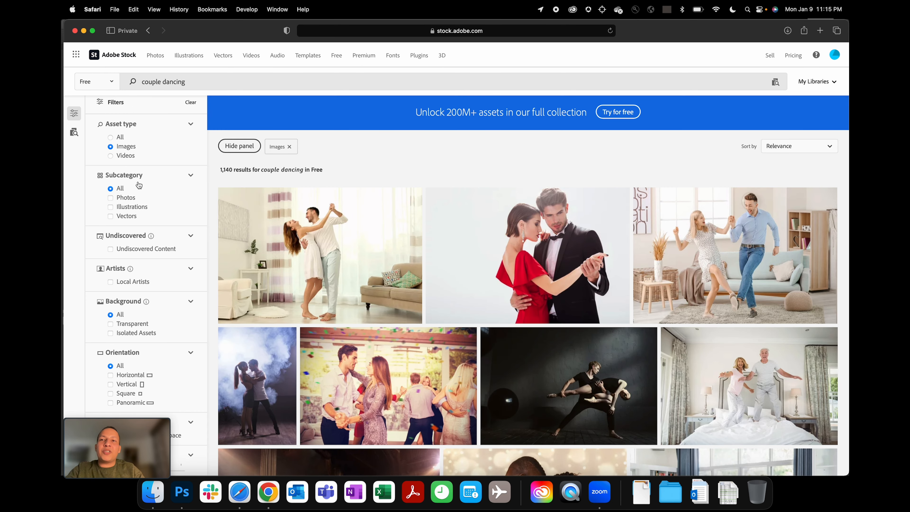
left_click(126, 197)
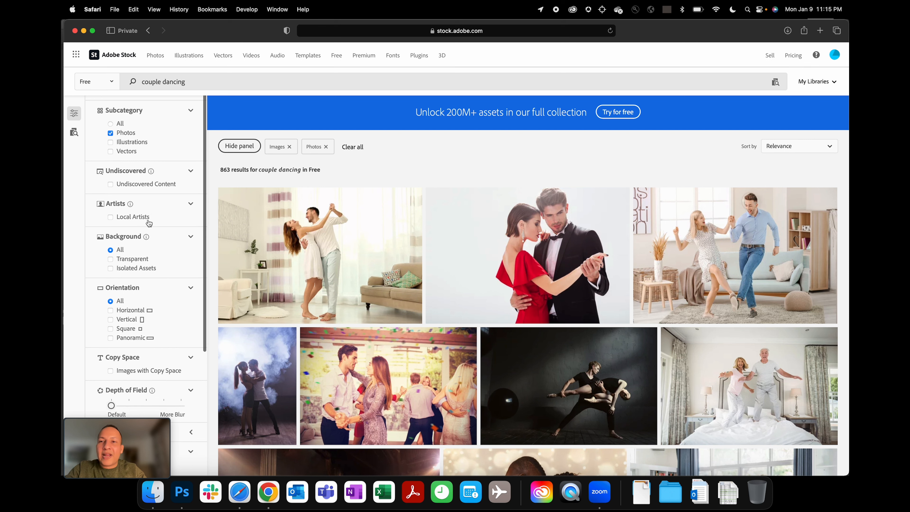
scroll("down", 3)
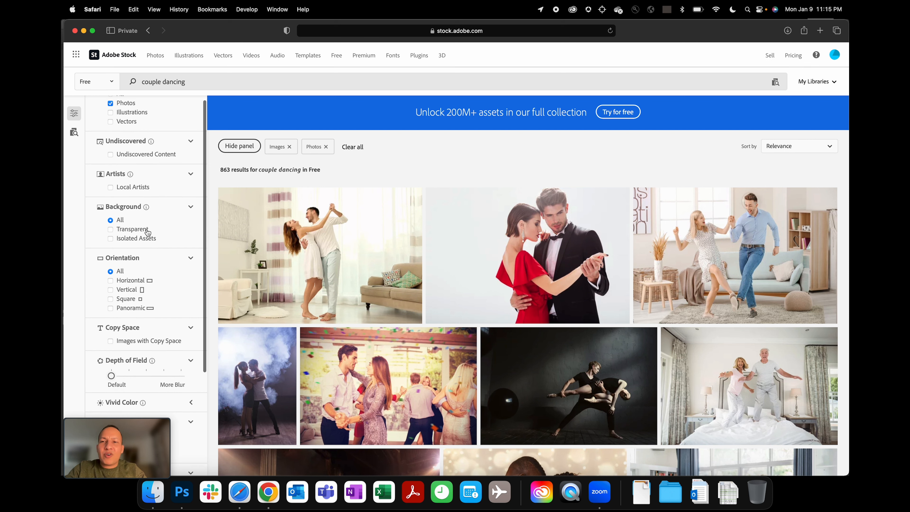
scroll("down", 3)
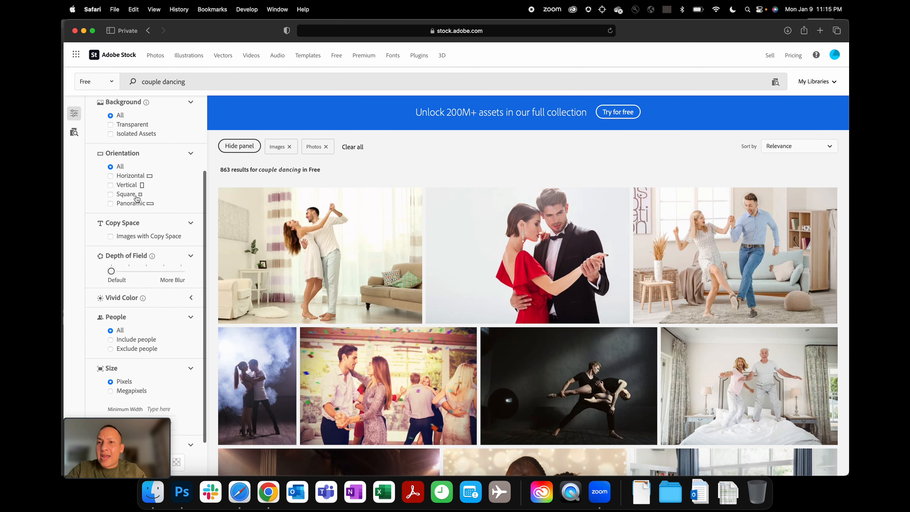
mouse_move(132, 190)
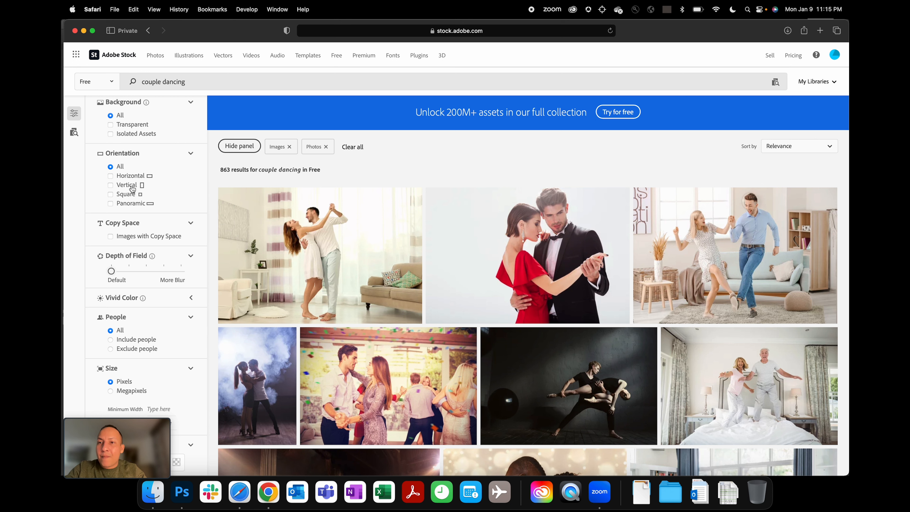
Filter to horizontal photos with more background blur that include people.
left_click(110, 194)
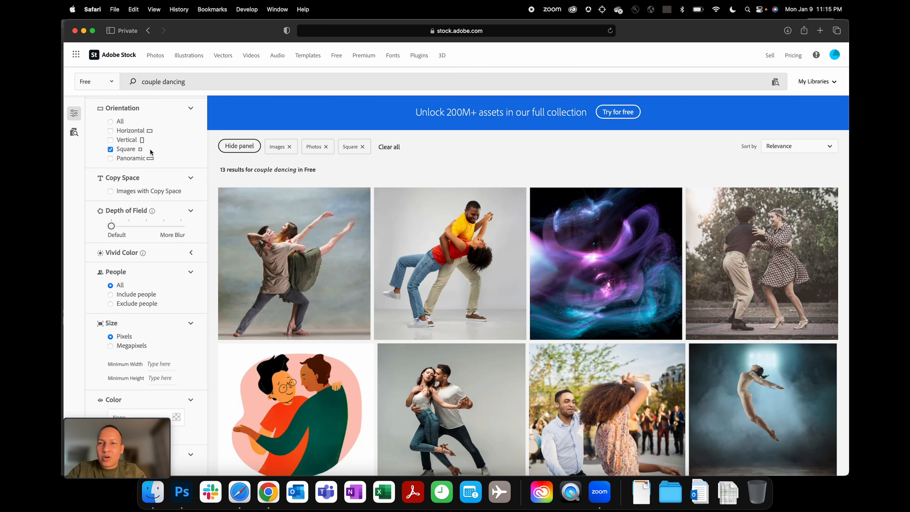
left_click(111, 130)
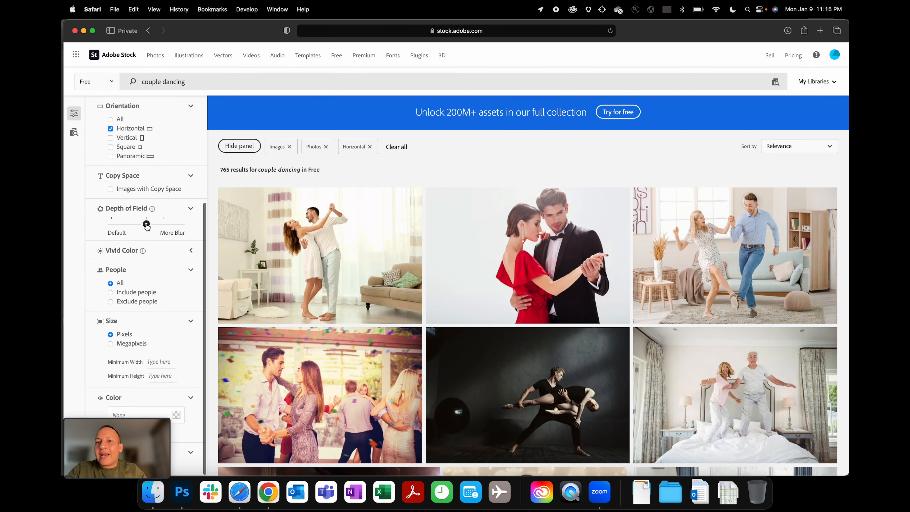
left_click(146, 224)
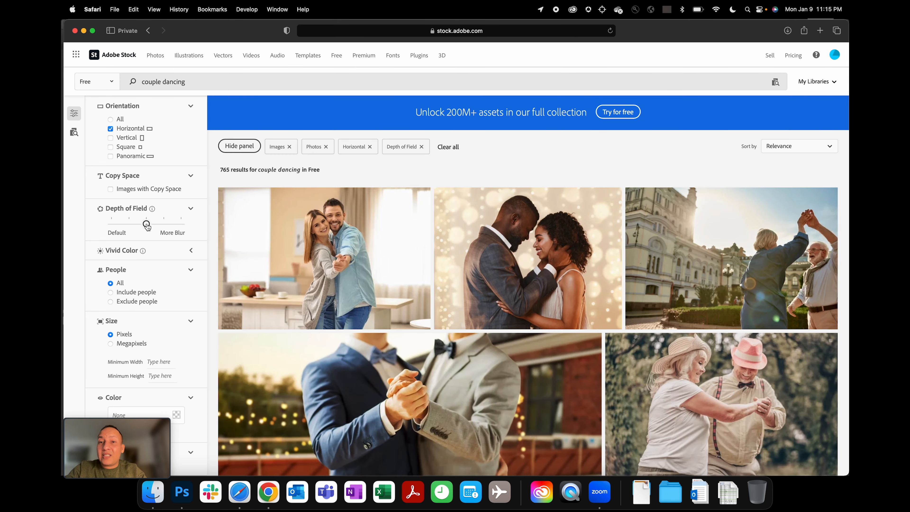
scroll("up", 3)
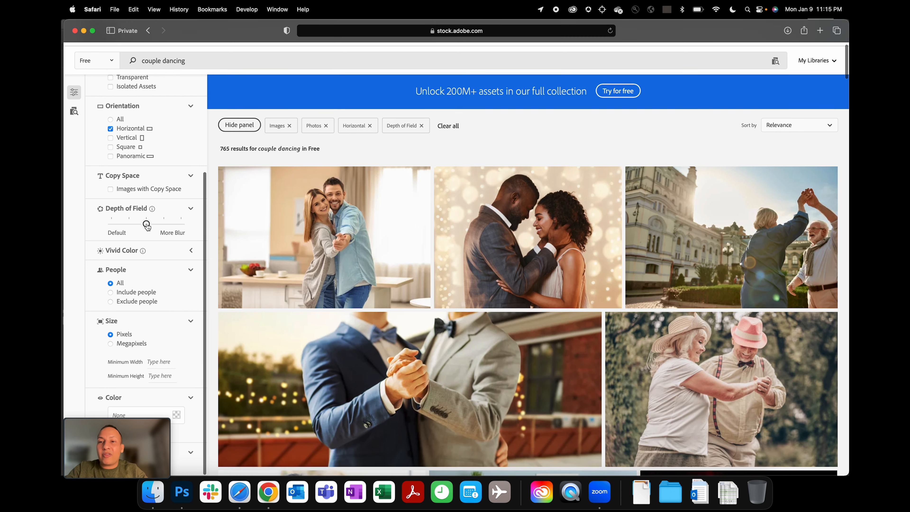
left_click(127, 292)
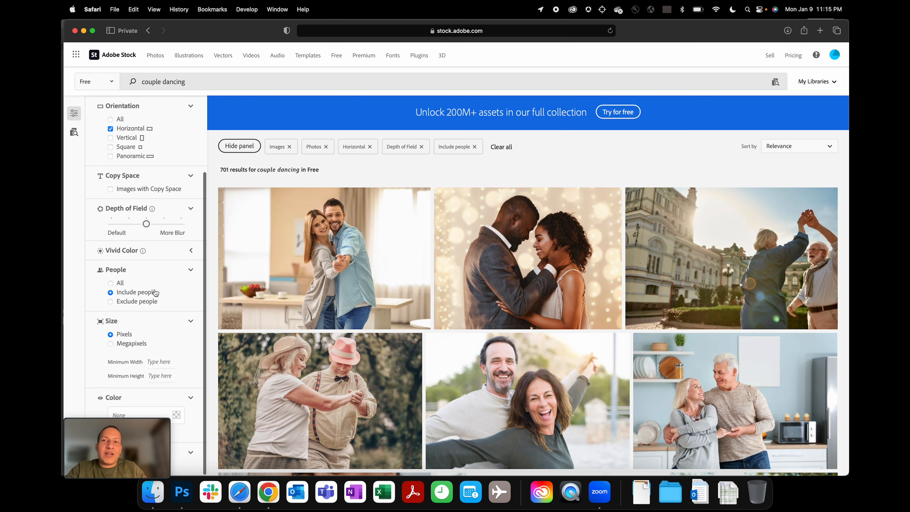
scroll("down", 3)
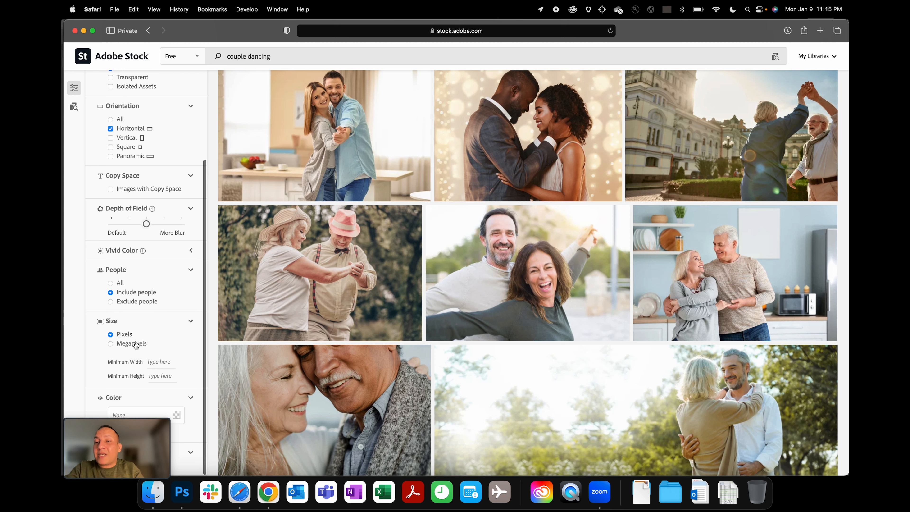
mouse_move(159, 390)
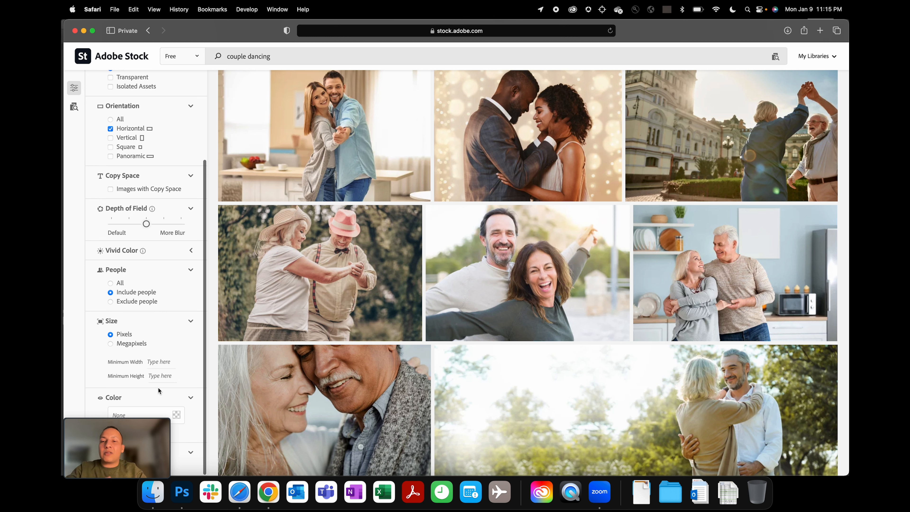
mouse_move(186, 363)
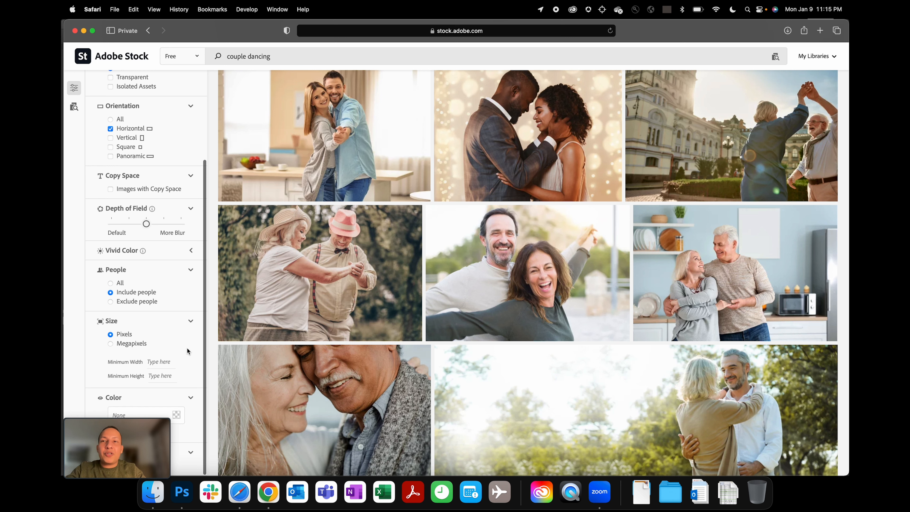
scroll("up", 3)
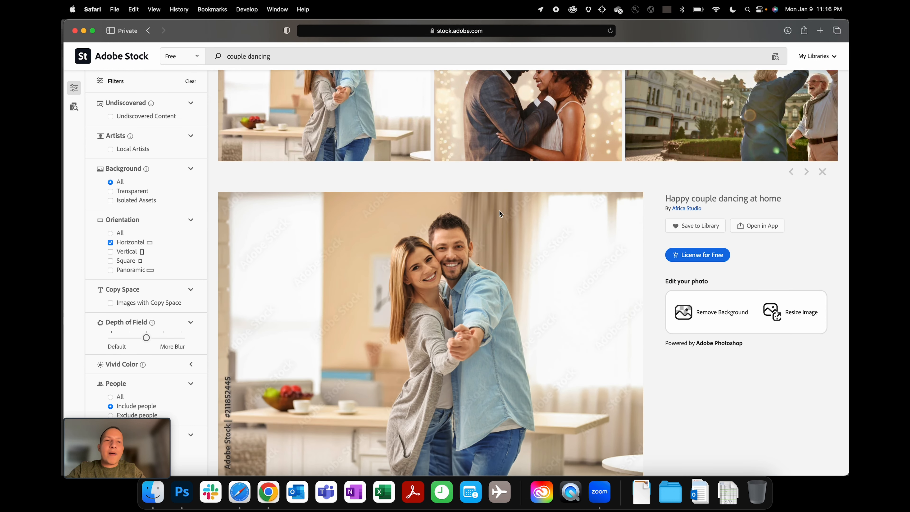
Attempt to resize the Happy couple dancing at home photo and dismiss the 'License for free first' notice.
scroll("down", 3)
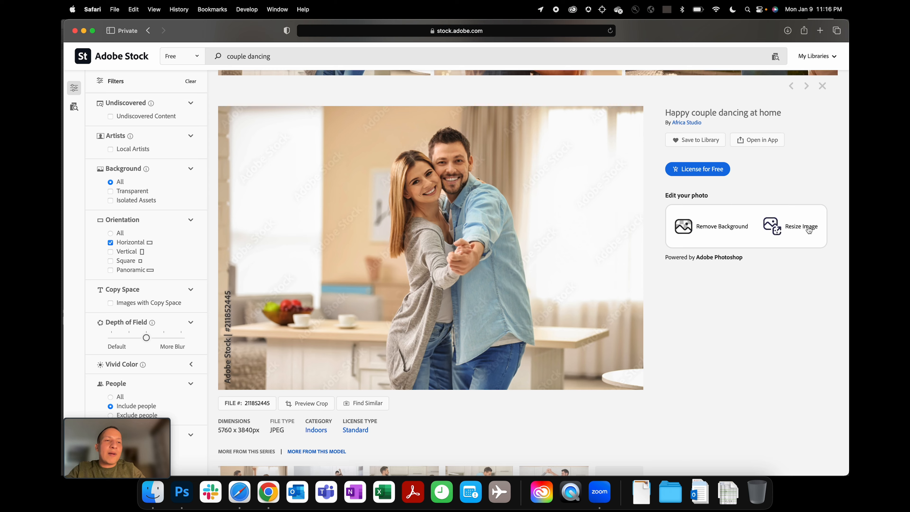
left_click(801, 226)
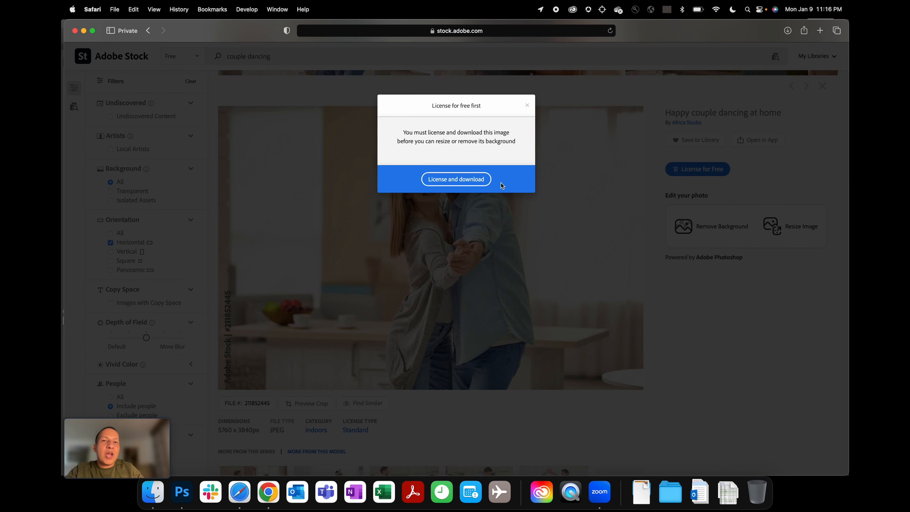
left_click(527, 105)
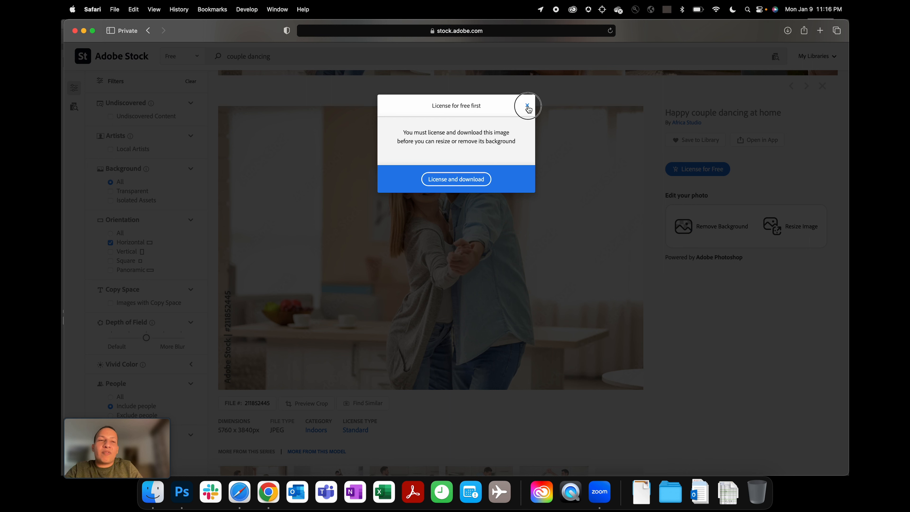
left_click(527, 108)
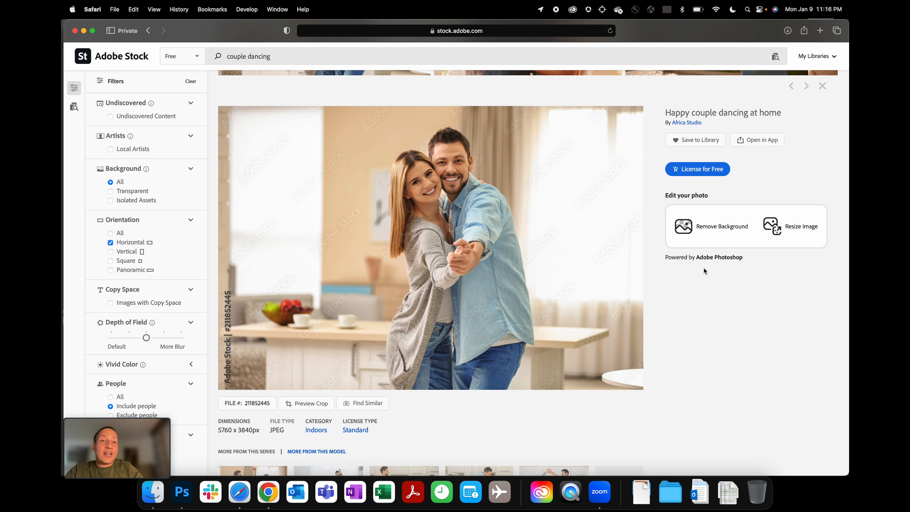
mouse_move(742, 249)
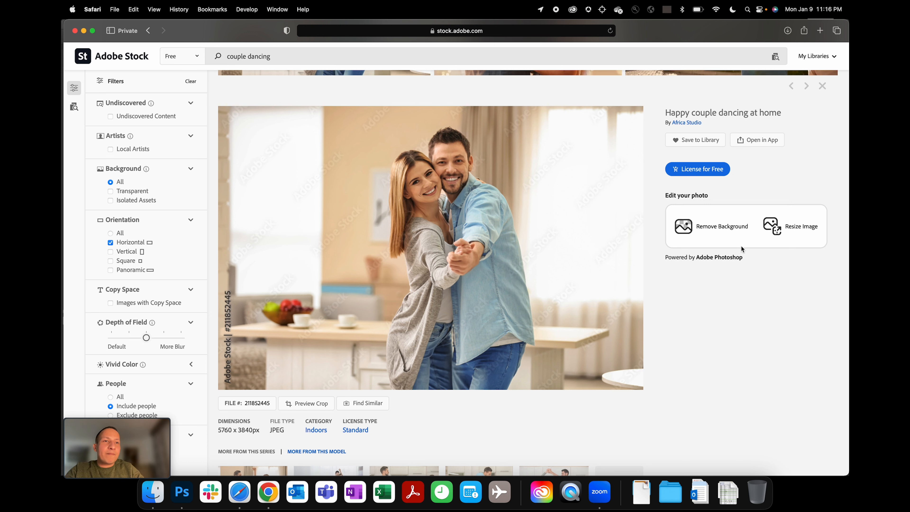
scroll("down", 3)
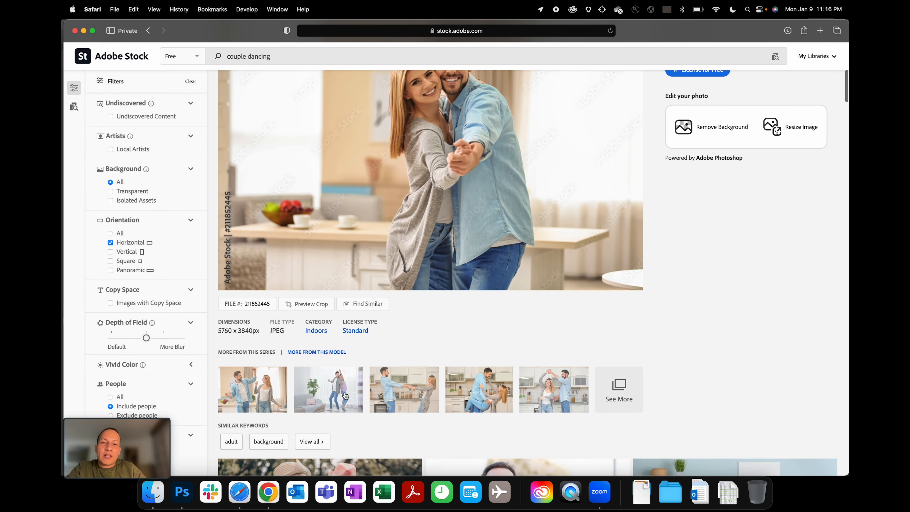
Look over the trial-only dancing photos in the series and return to the couple dancing results.
scroll("up", 3)
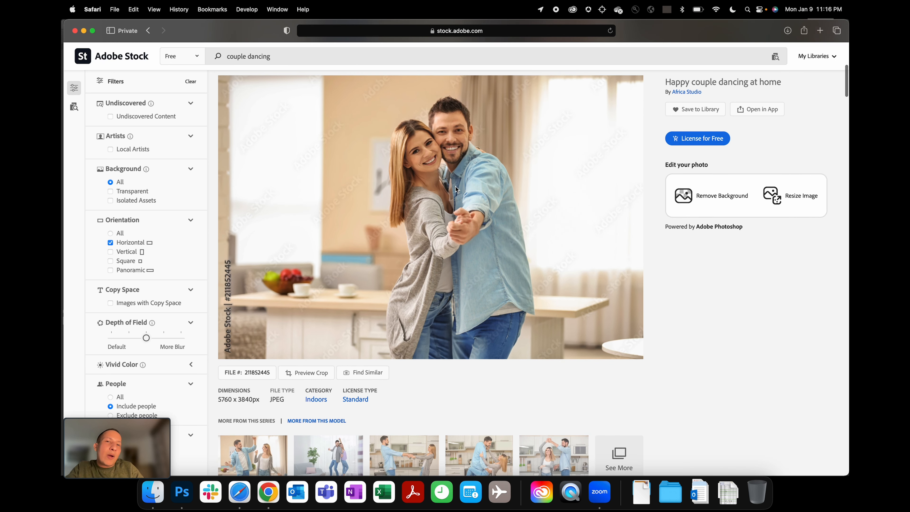
scroll("down", 3)
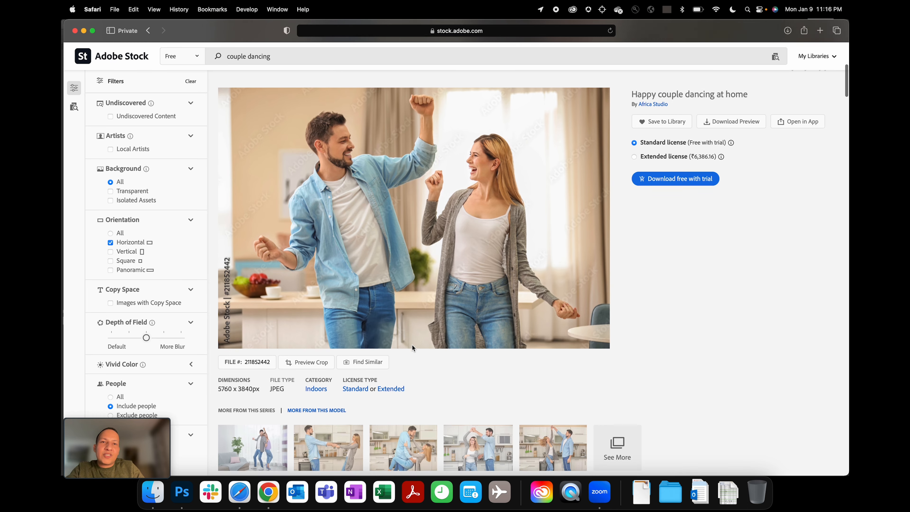
scroll("down", 3)
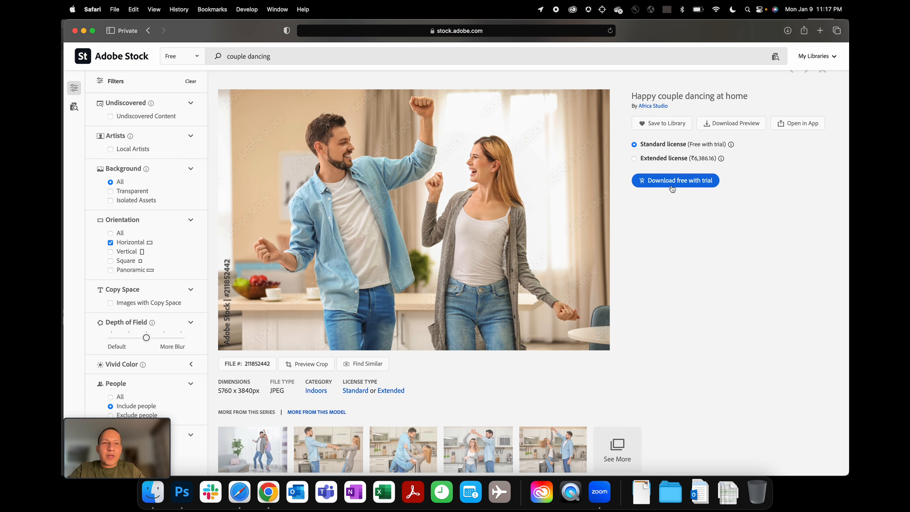
left_click(148, 31)
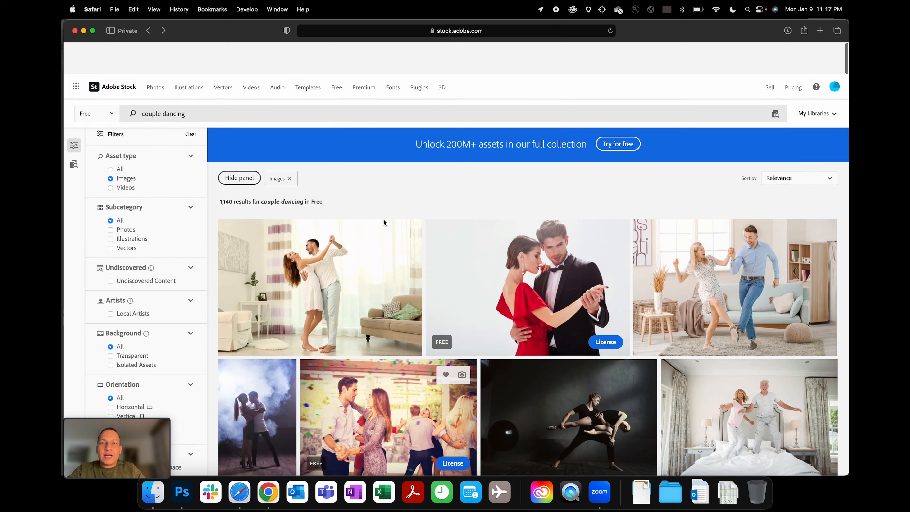
License the Cute young couple dancing at home photo for free, download it, and go to the Adobe Stock home page.
left_click(320, 288)
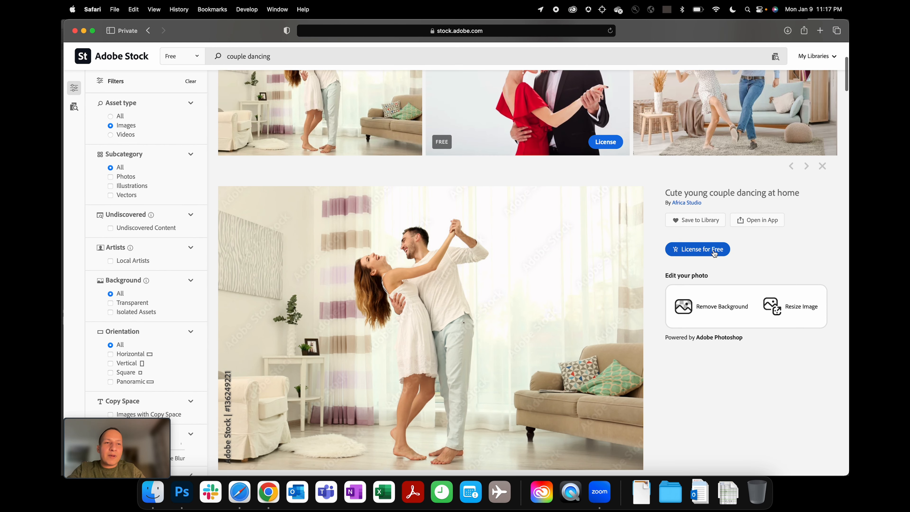
left_click(698, 249)
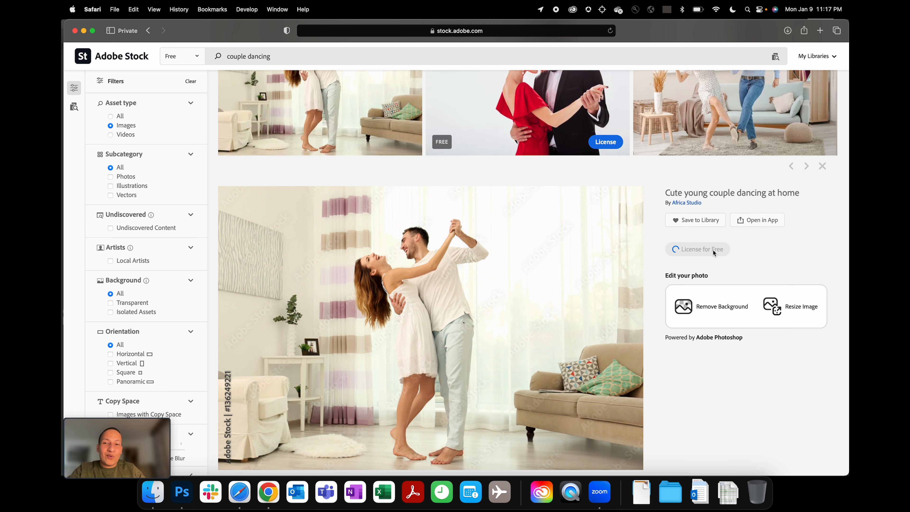
left_click(697, 248)
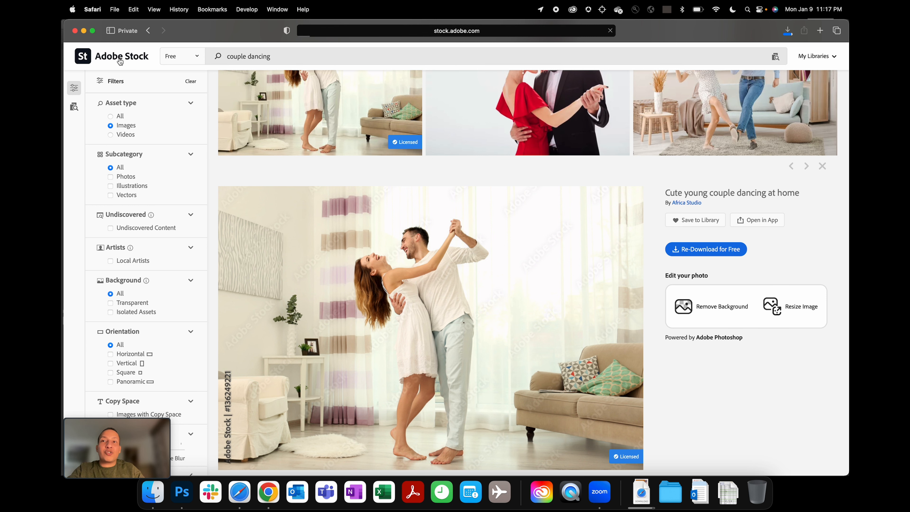
left_click(118, 57)
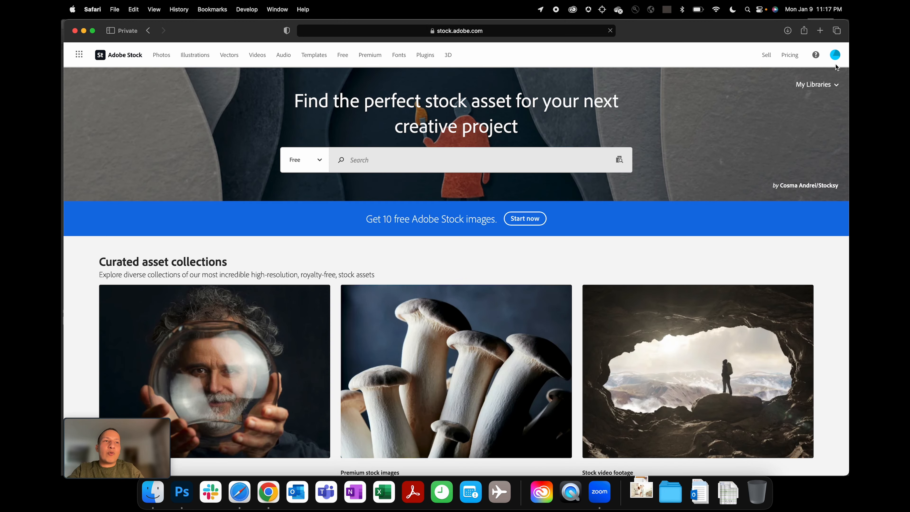
View the account panel showing no plan under available quota.
left_click(835, 55)
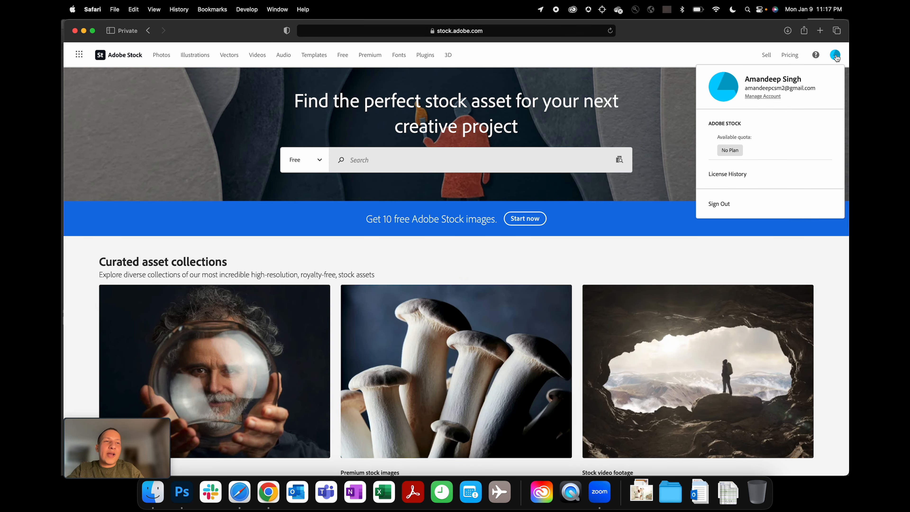
mouse_move(770, 102)
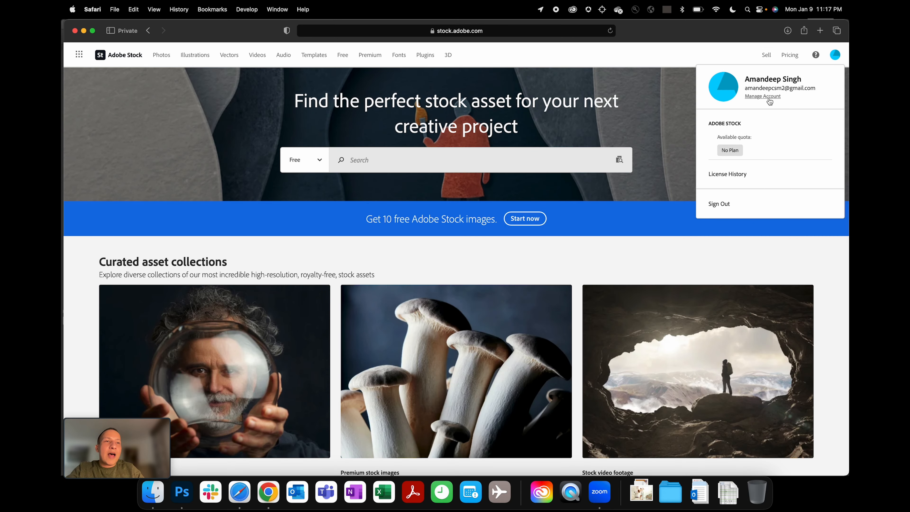
mouse_move(784, 122)
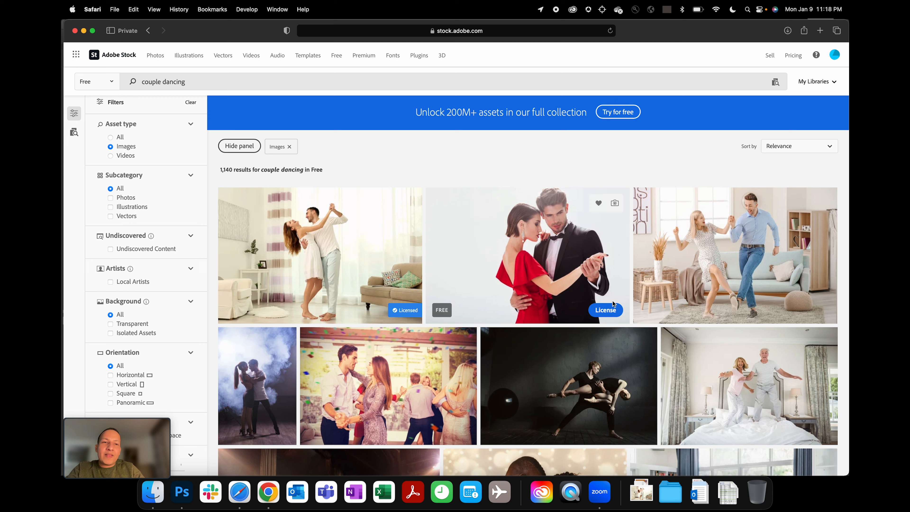
License the red-dress couple dancing photo for free so it shows as Licensed.
left_click(605, 310)
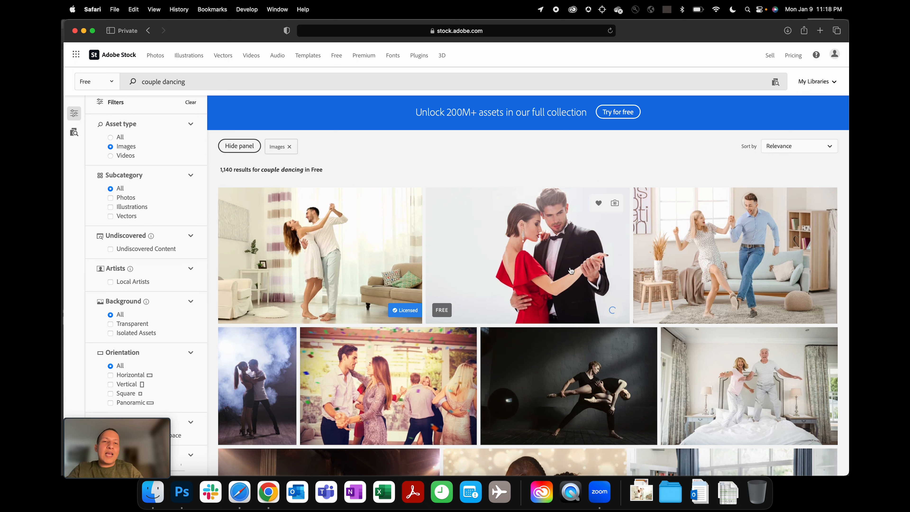
left_click(614, 203)
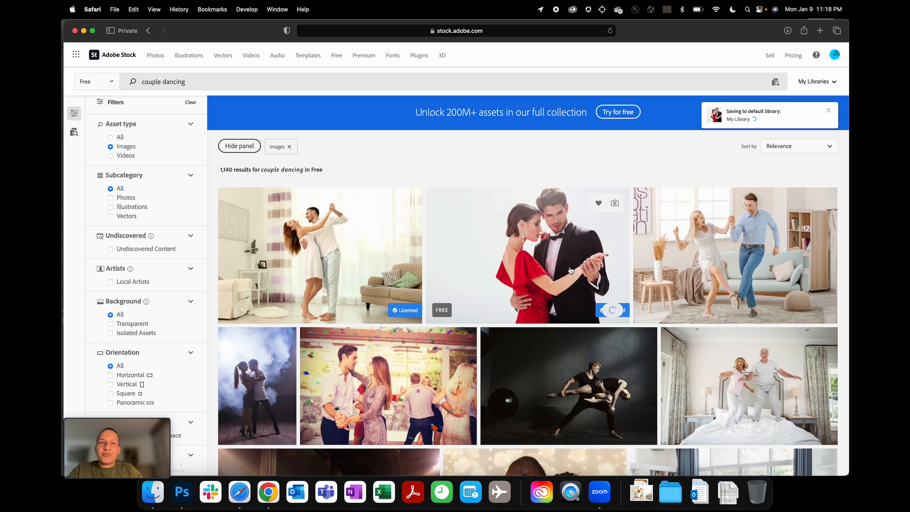
left_click(613, 310)
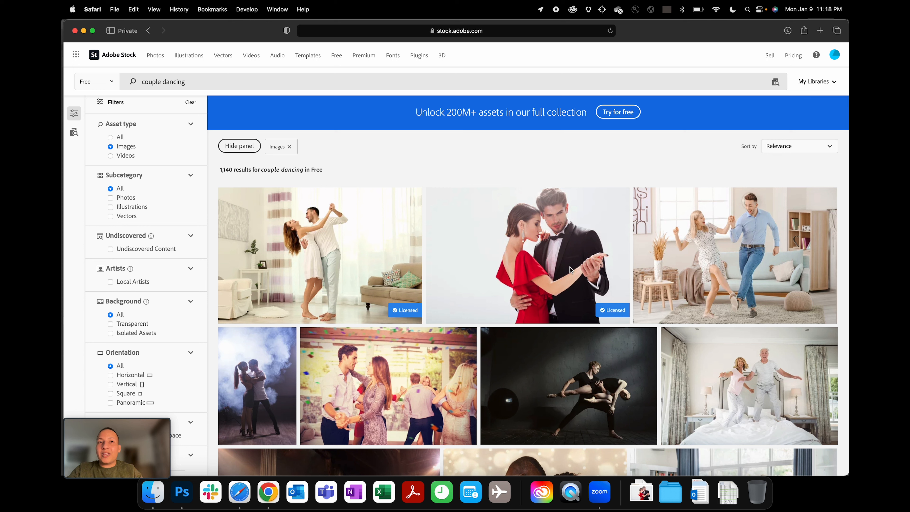
mouse_move(527, 282)
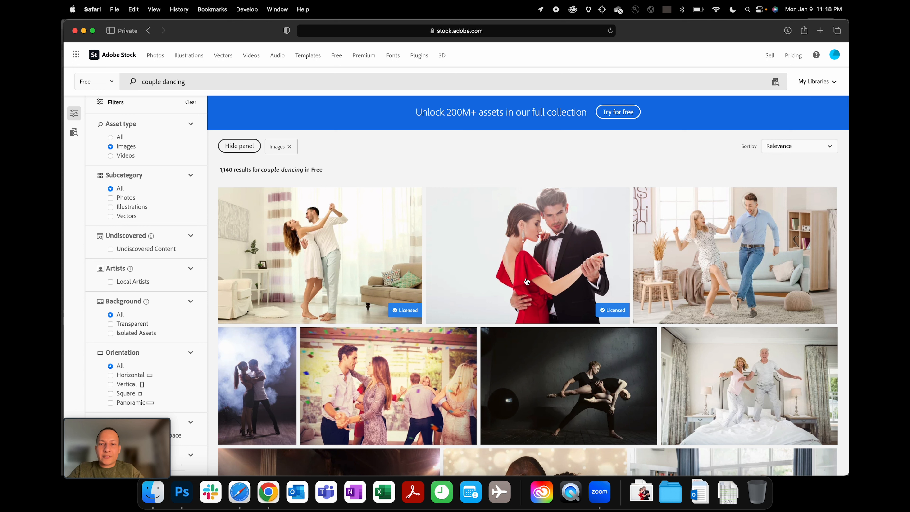
mouse_move(153, 493)
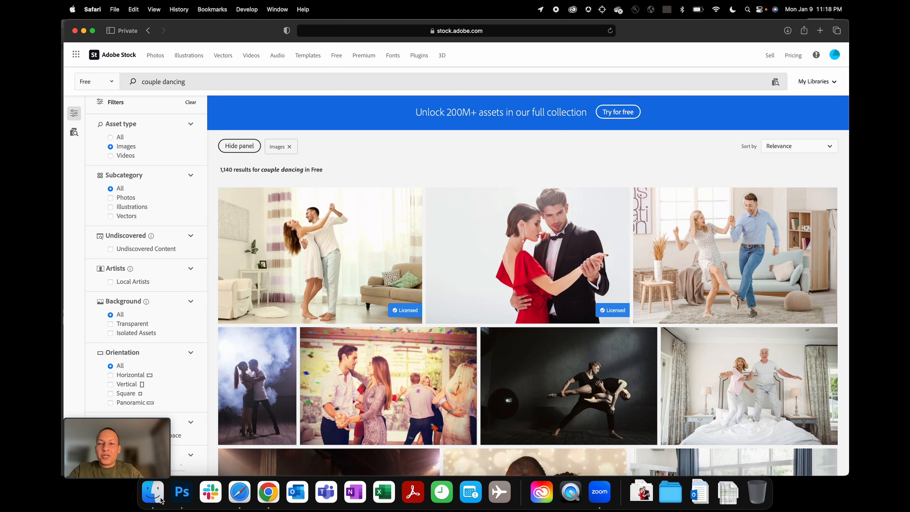
Show Downloads in Finder and open AdobeStock_127958405.jpeg, the red-dress couple photo.
left_click(152, 492)
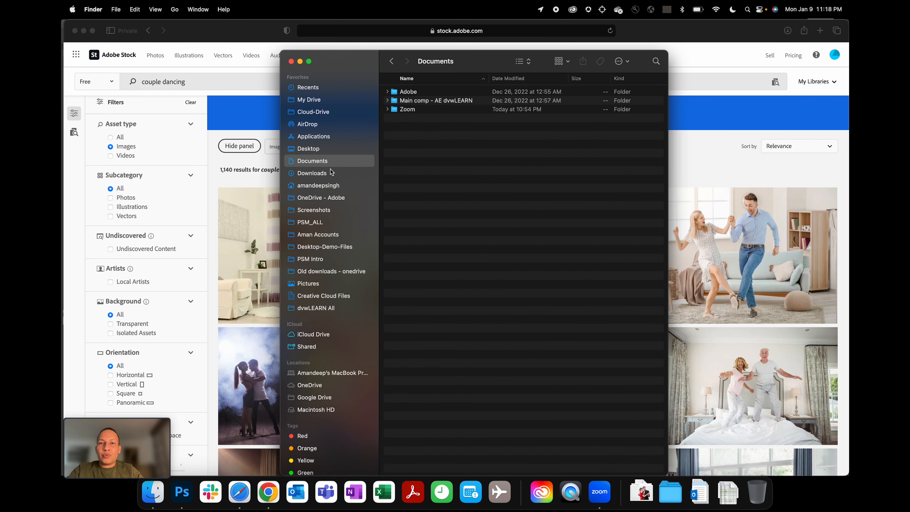
left_click(311, 173)
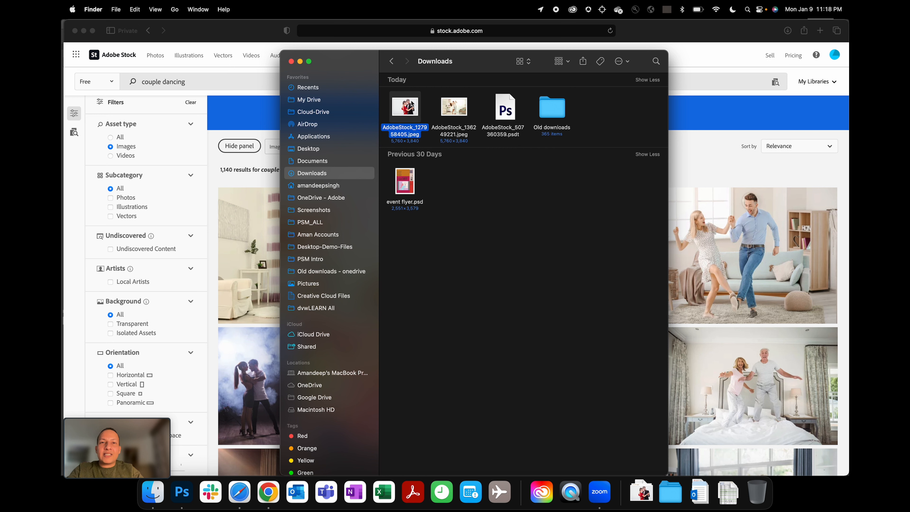
left_click(453, 106)
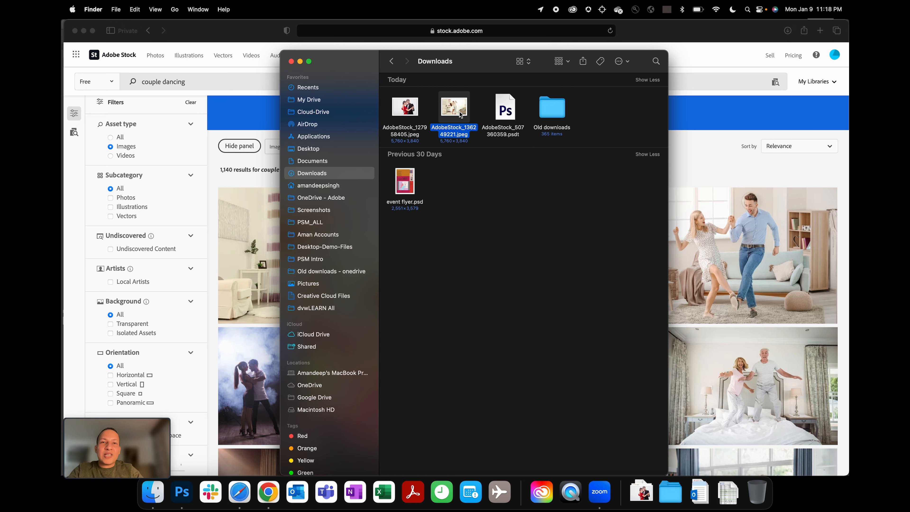
double_click(454, 107)
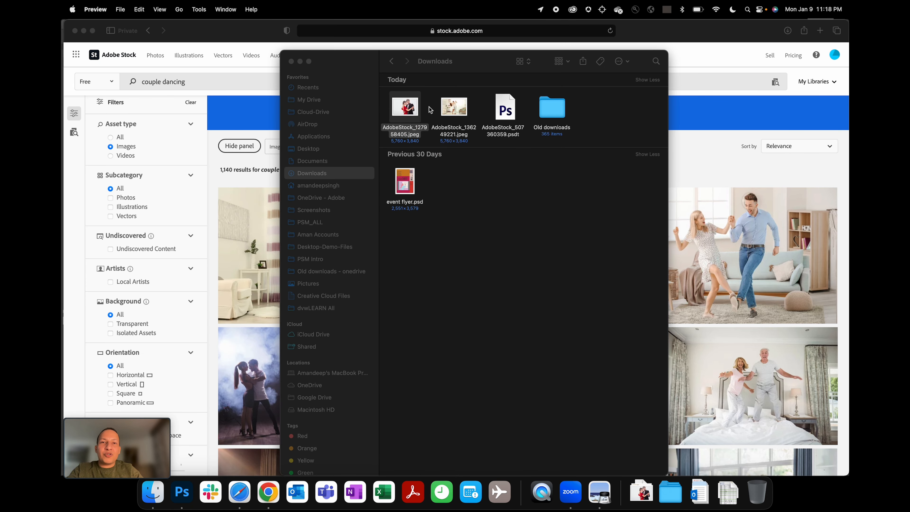
mouse_move(390, 468)
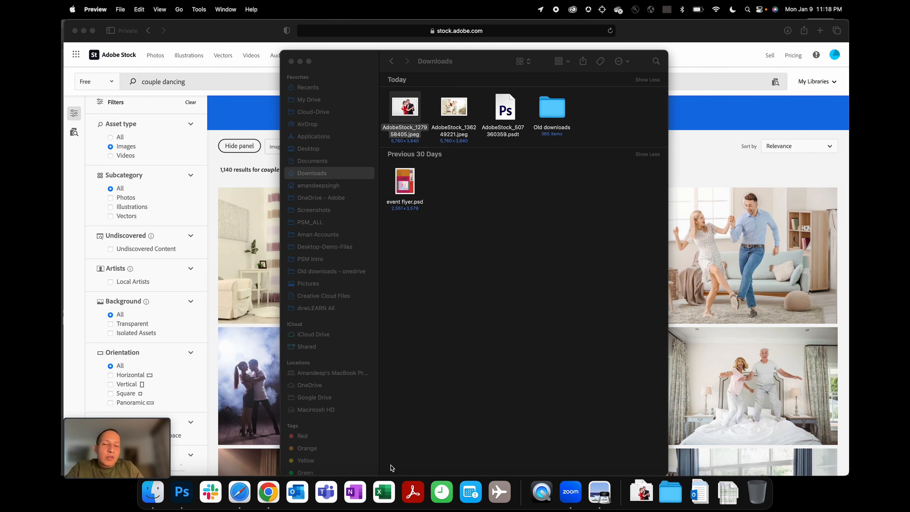
mouse_move(181, 492)
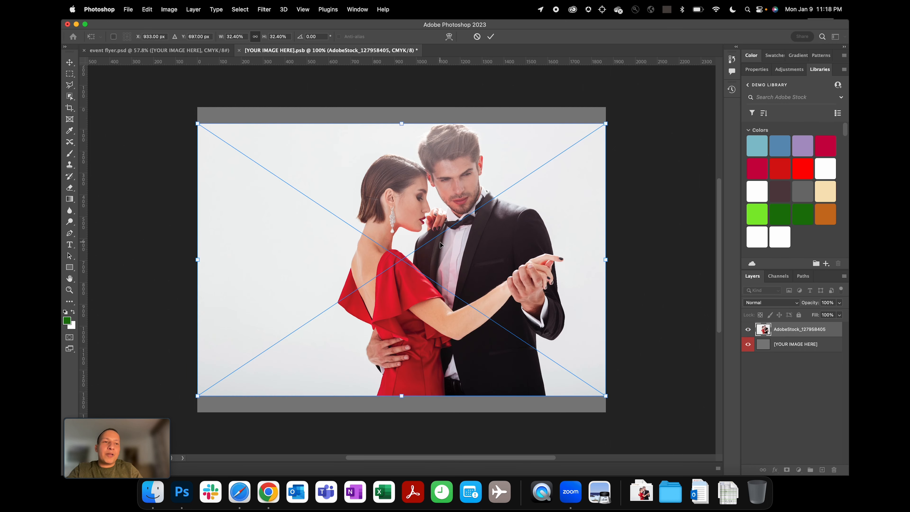
mouse_move(212, 121)
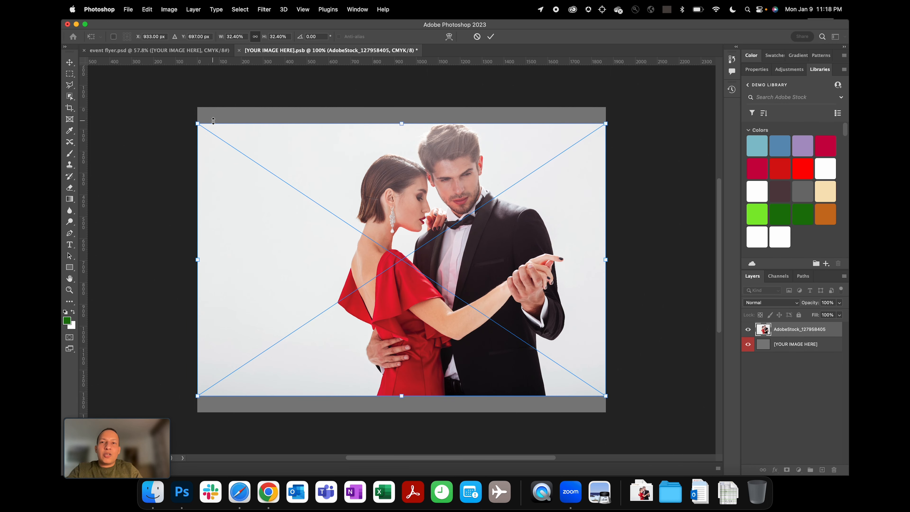
Scale the red-dress couple photo to fill the placeholder and save the placed contents.
left_click_drag(197, 123, 180, 93)
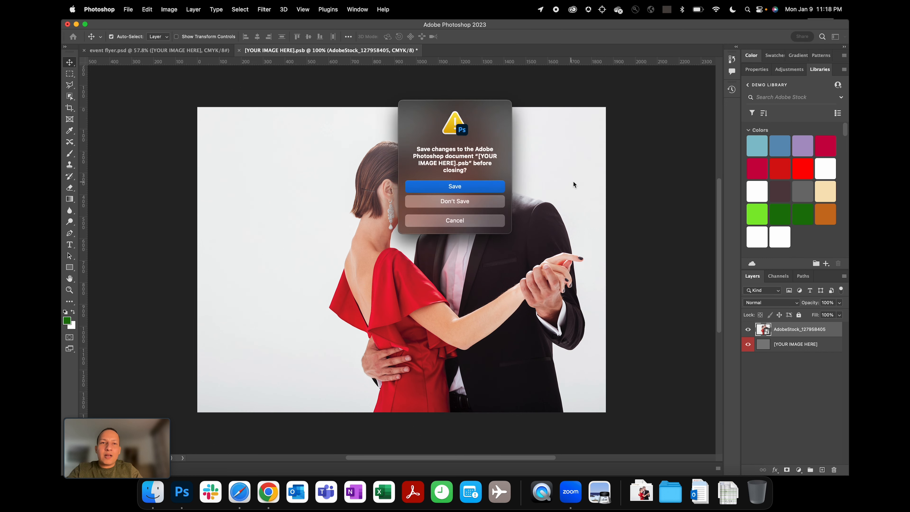
left_click(455, 201)
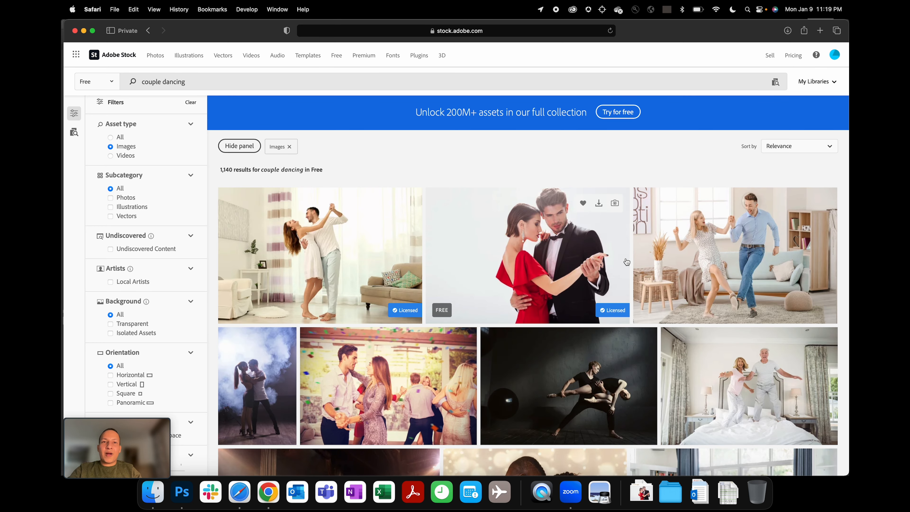
mouse_move(601, 98)
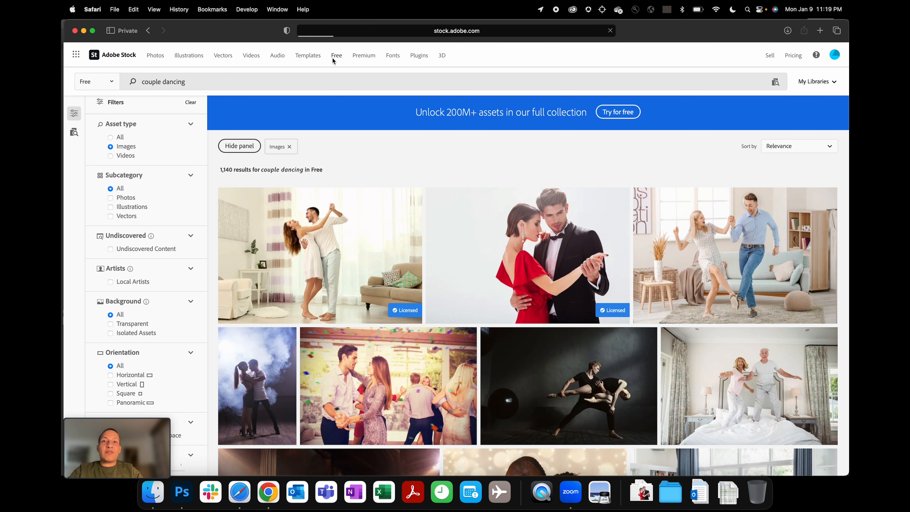
Go to Adobe Stock's Free photos, vectors and videos page.
left_click(342, 55)
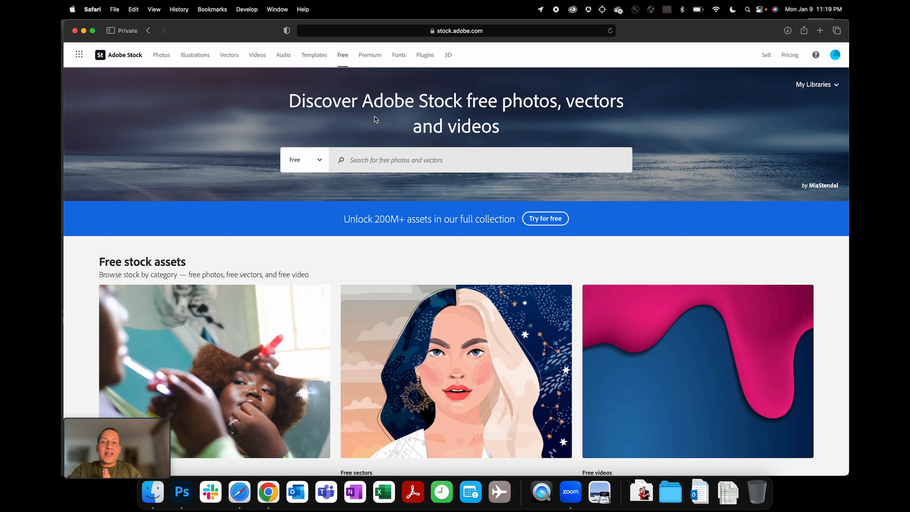